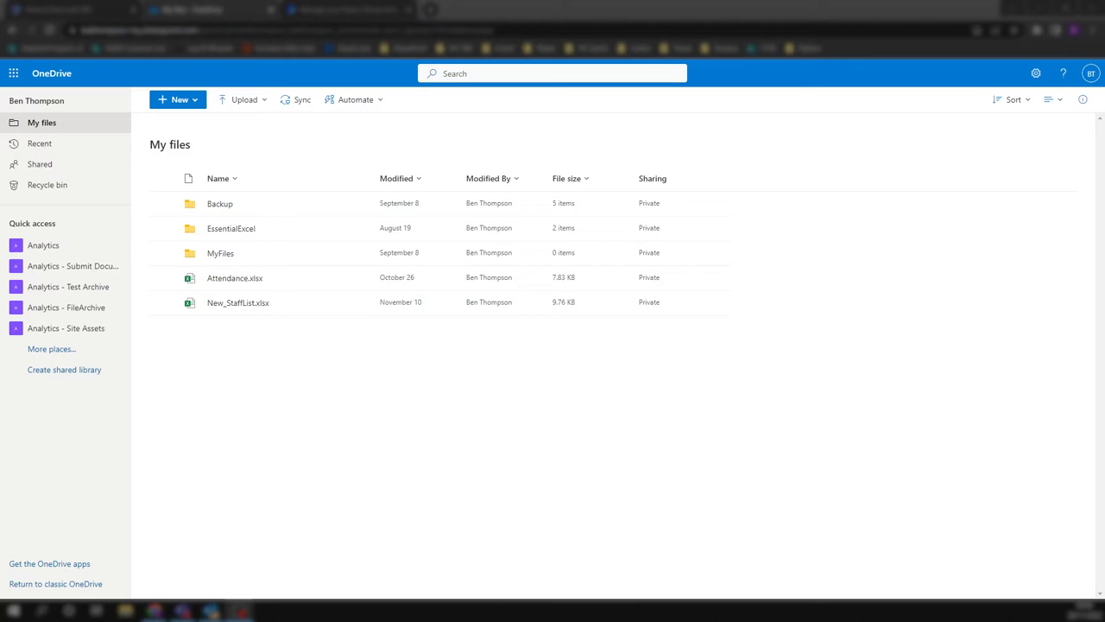
pyautogui.moveTo(100, 429)
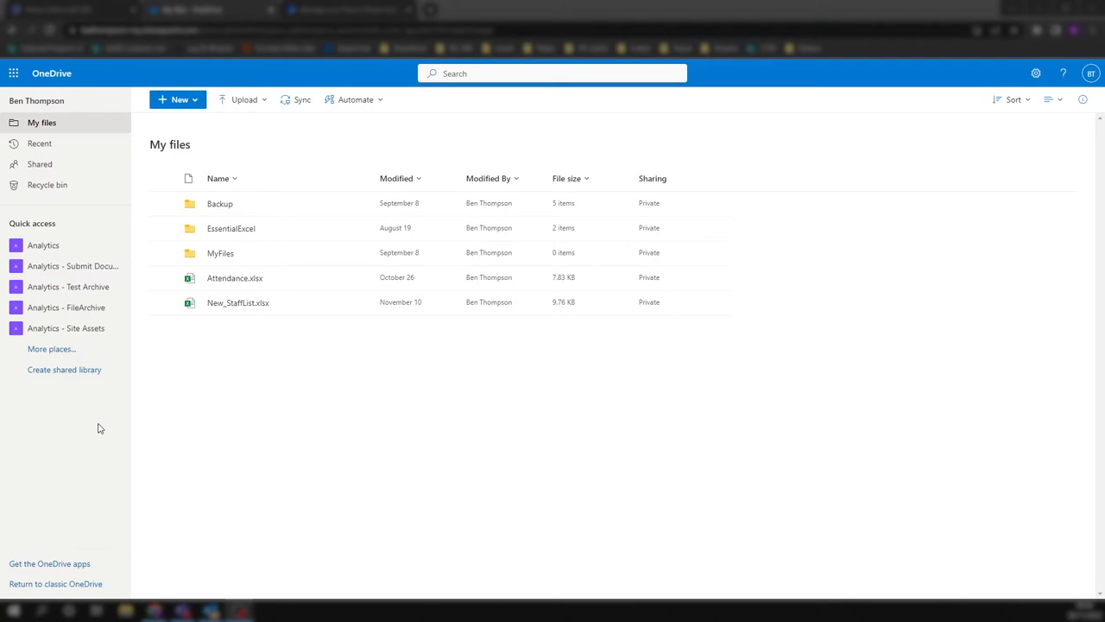
pyautogui.moveTo(159, 440)
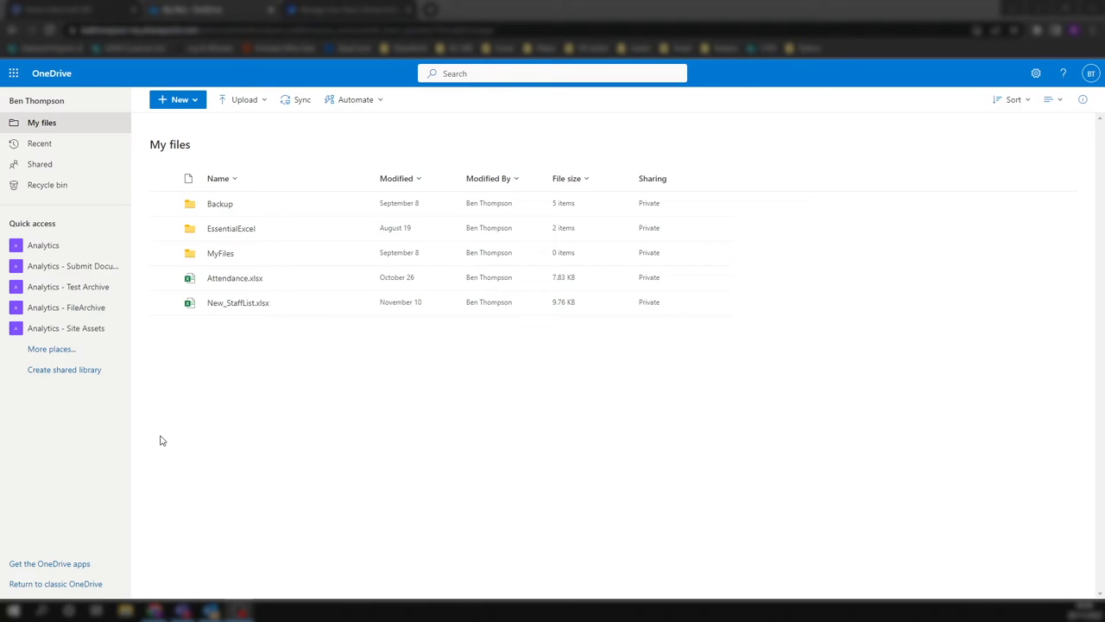
pyautogui.moveTo(190, 438)
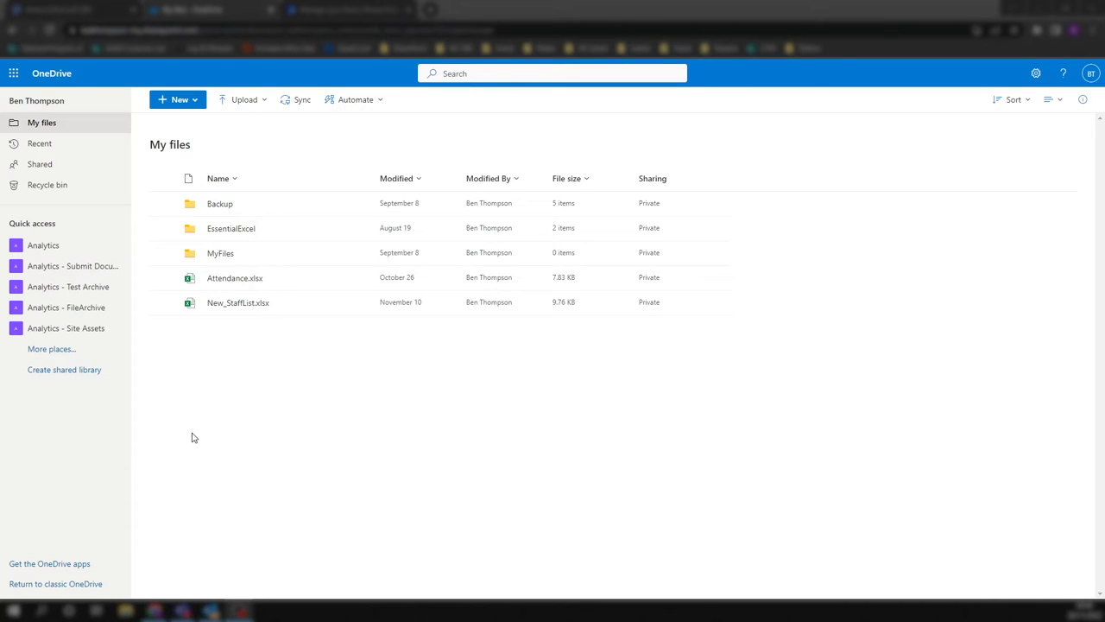
pyautogui.moveTo(230, 445)
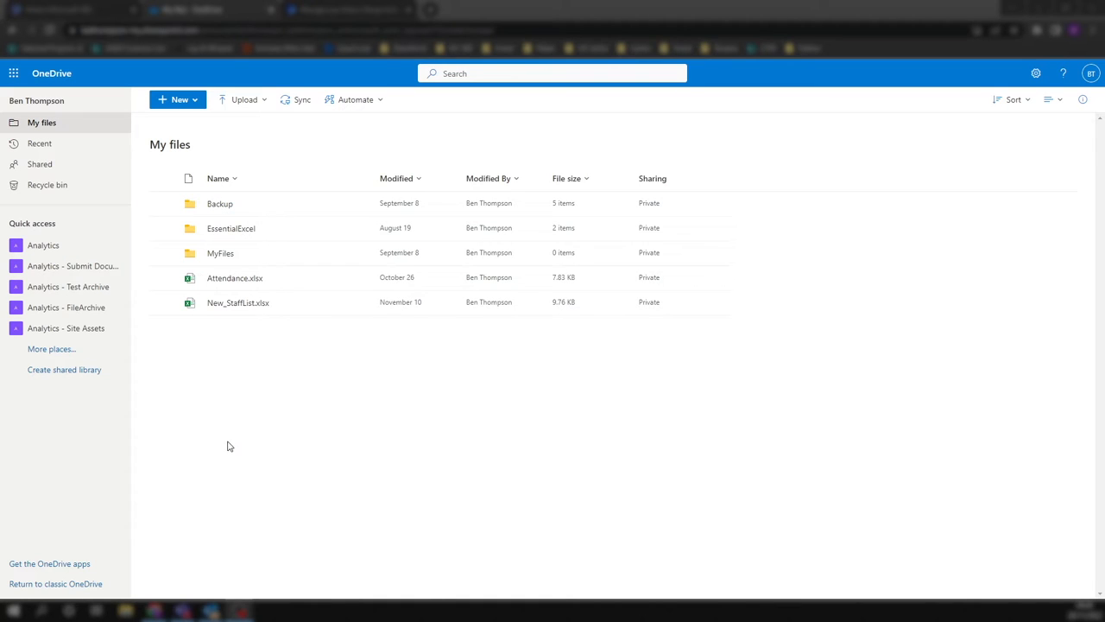
pyautogui.moveTo(242, 399)
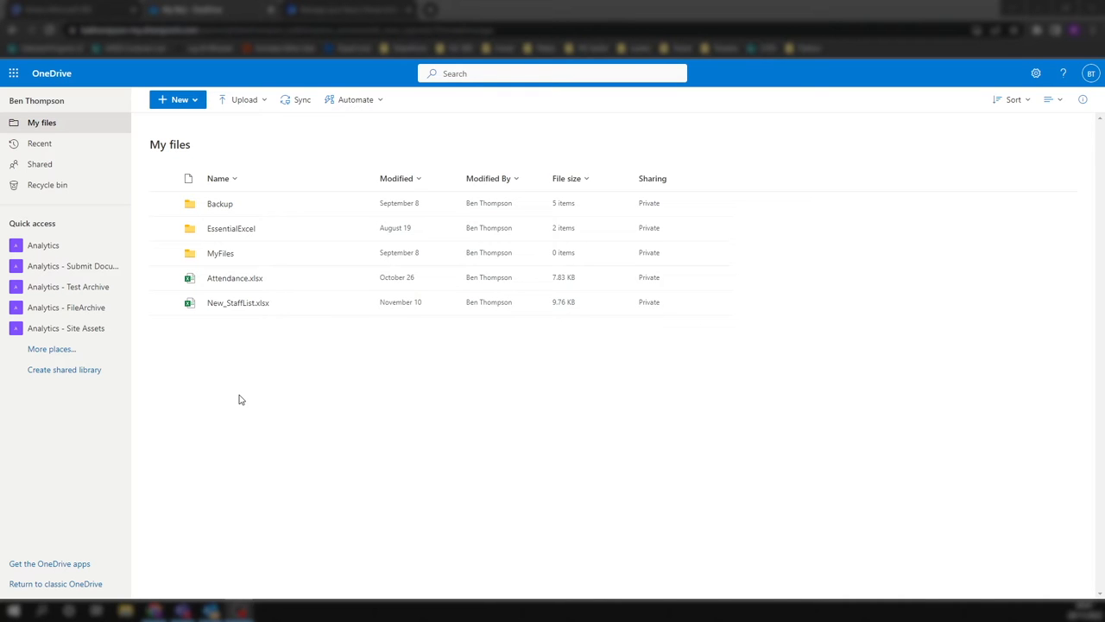
pyautogui.moveTo(245, 394)
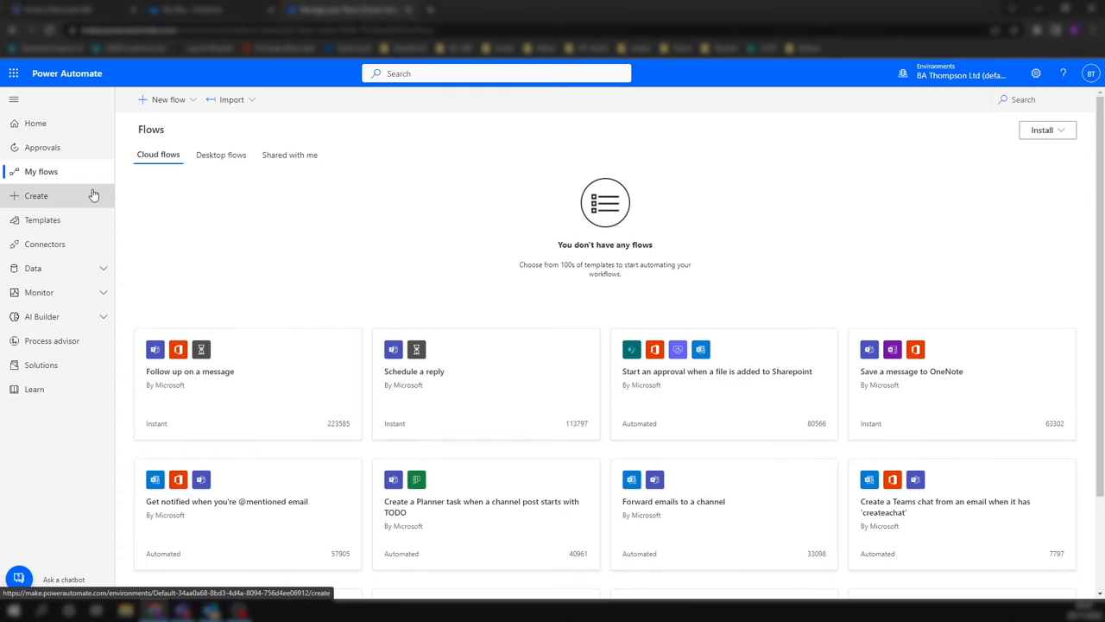
# - Start a new instant cloud flow from the New flow menu
pyautogui.click(168, 98)
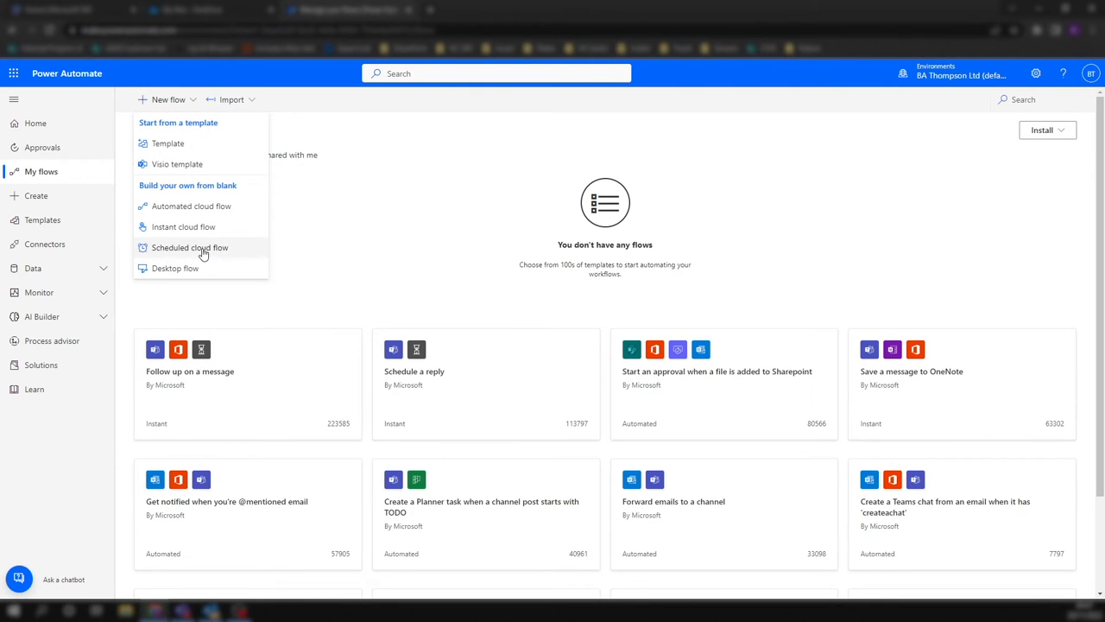
pyautogui.click(183, 226)
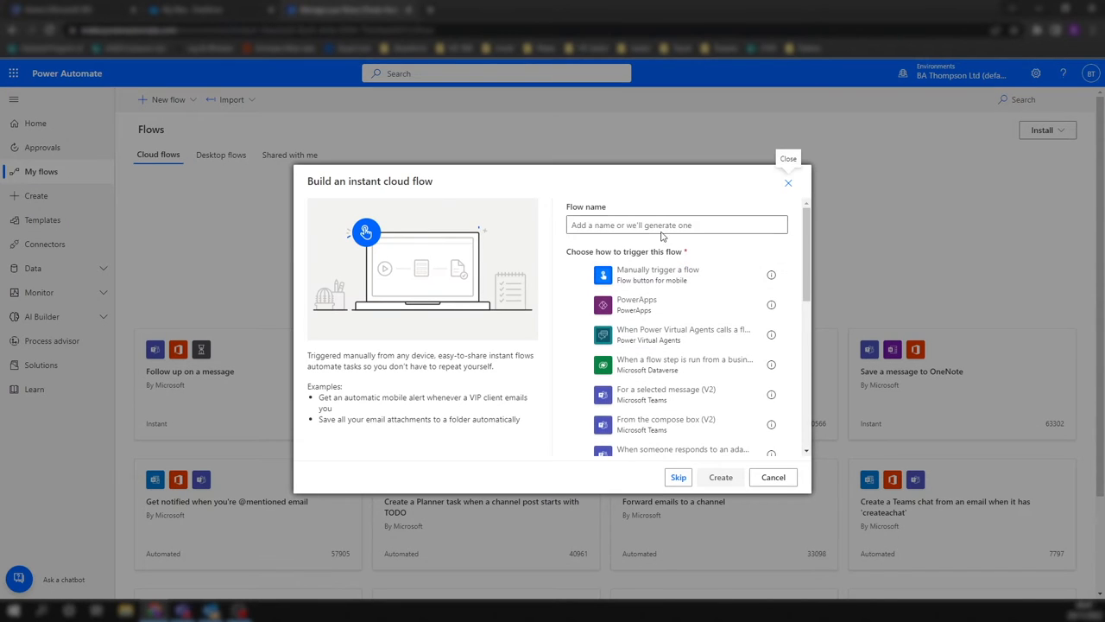
# - Name the flow NewFolder and choose the 'Manually trigger a flow' trigger
pyautogui.click(676, 225)
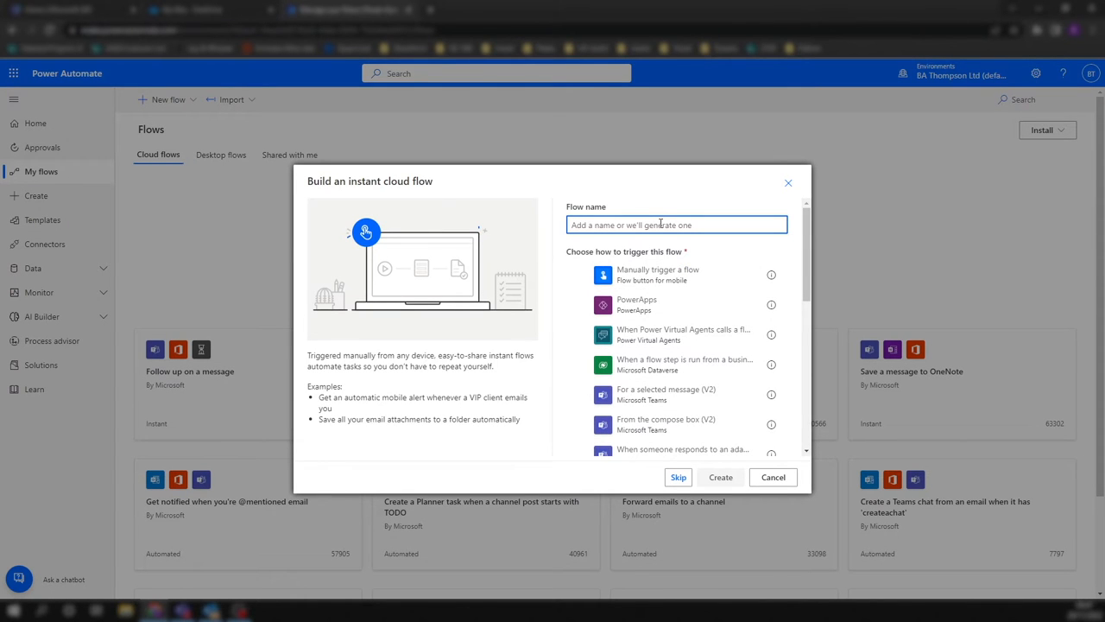
pyautogui.click(677, 224)
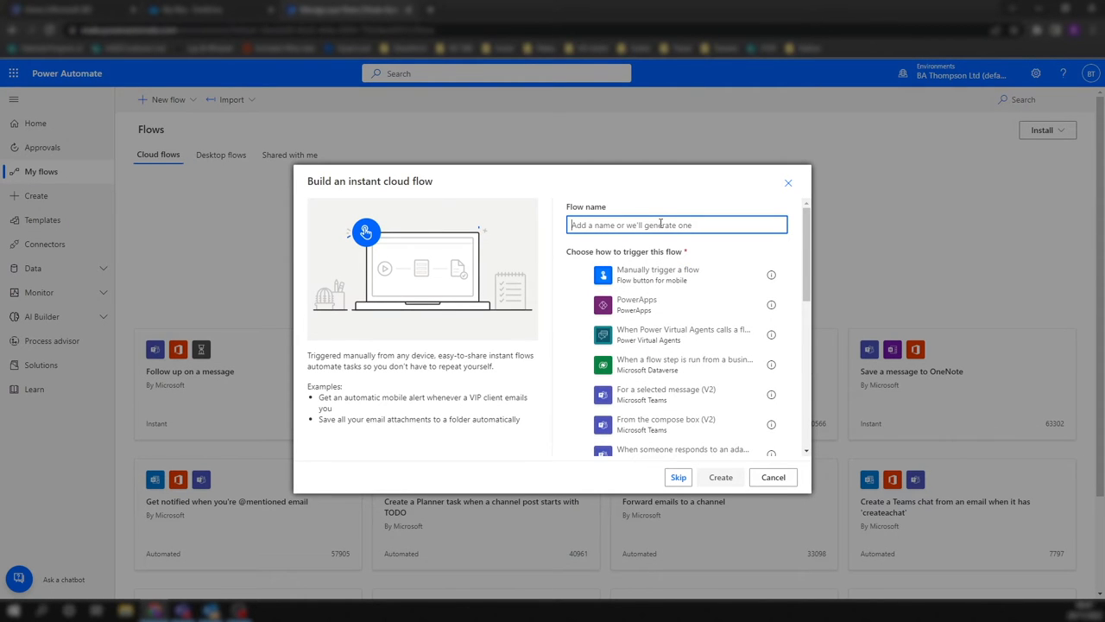
pyautogui.write('Manually')
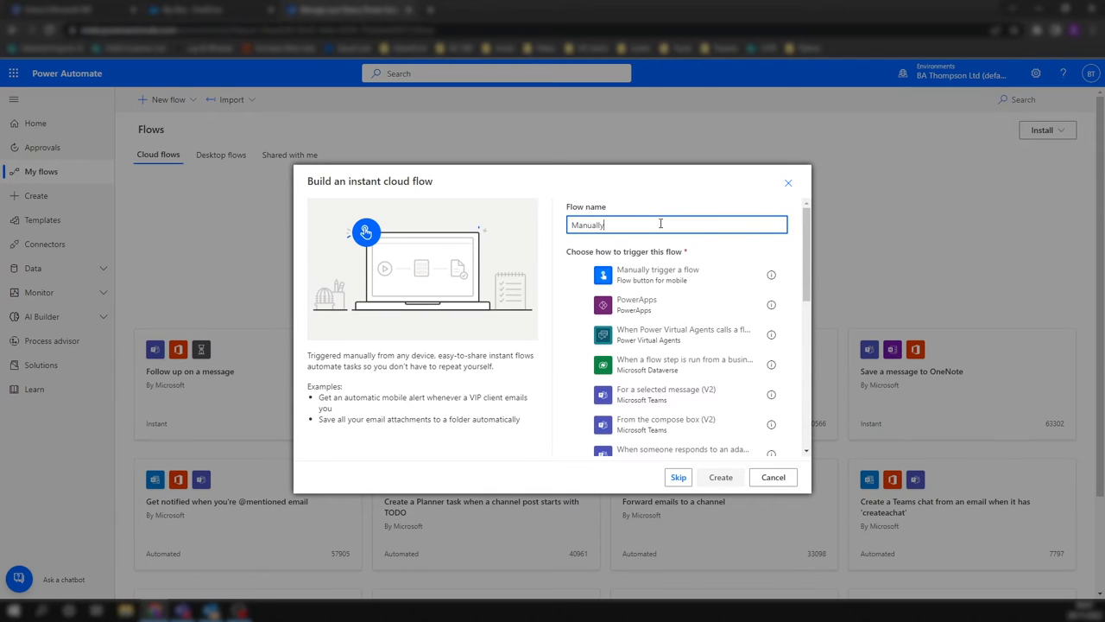
pyautogui.press('ctrl+a')
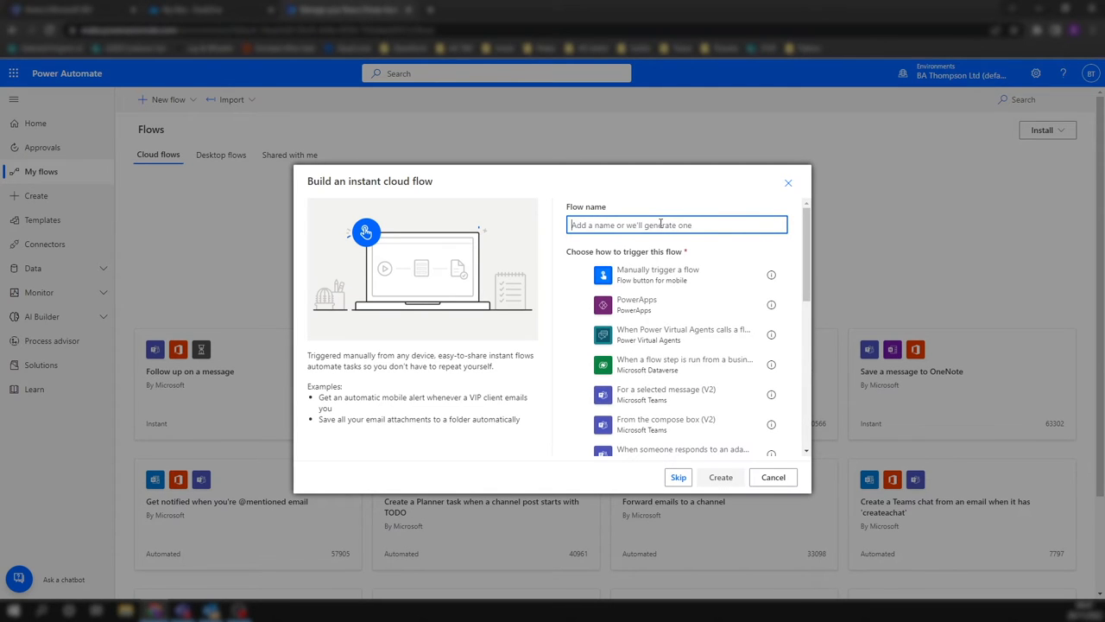
pyautogui.write('NewFolder')
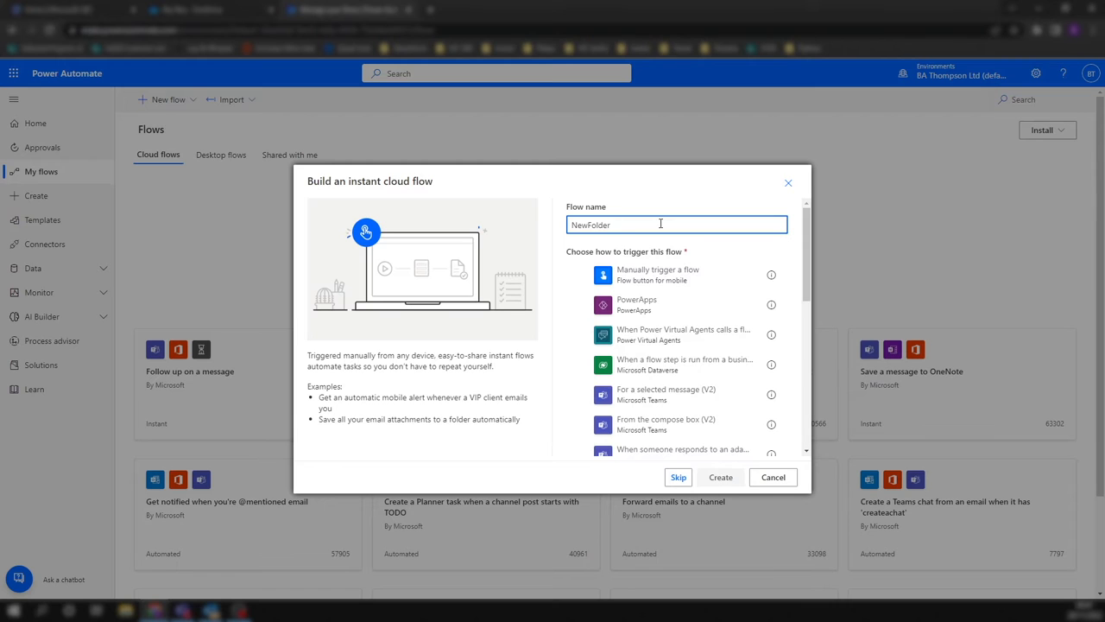
pyautogui.click(656, 275)
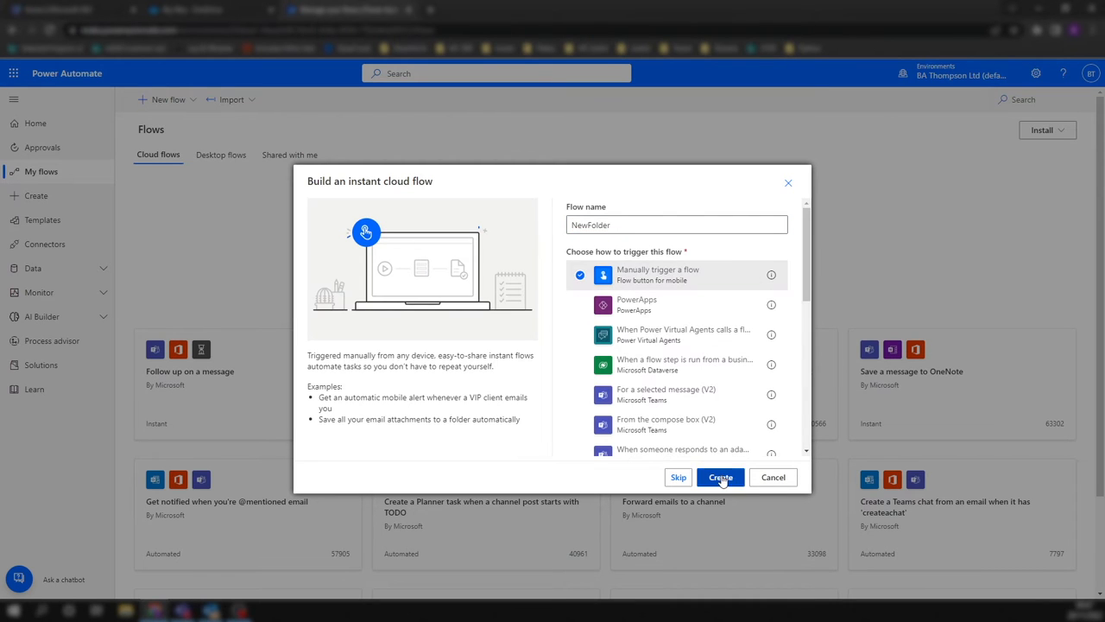
# - Create the NewFolder flow and add a new step after the manual trigger
pyautogui.click(720, 477)
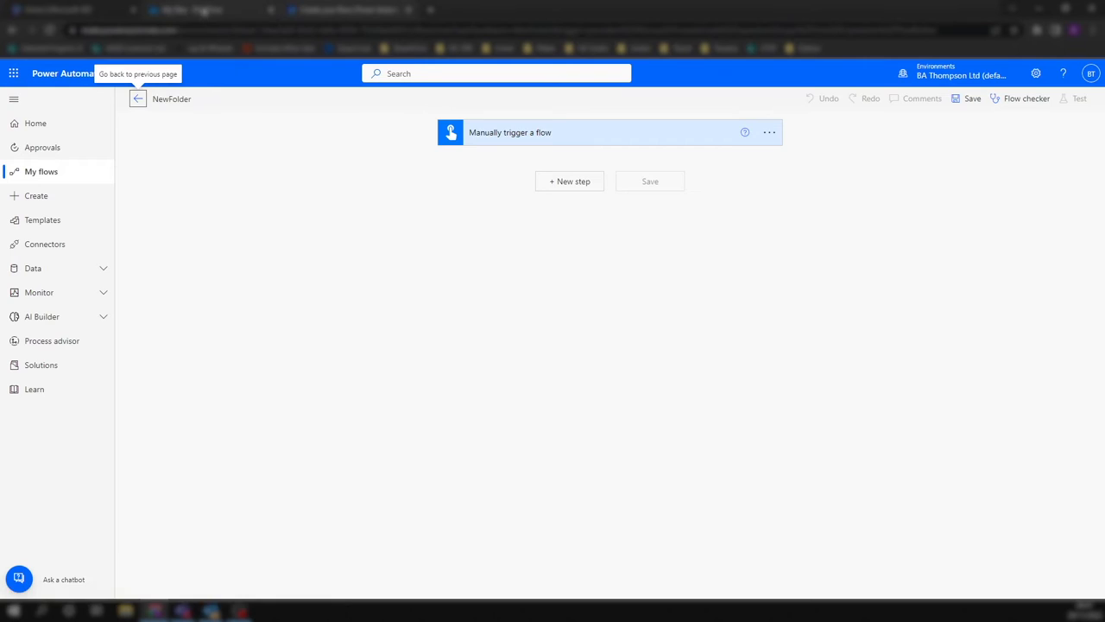
pyautogui.click(190, 10)
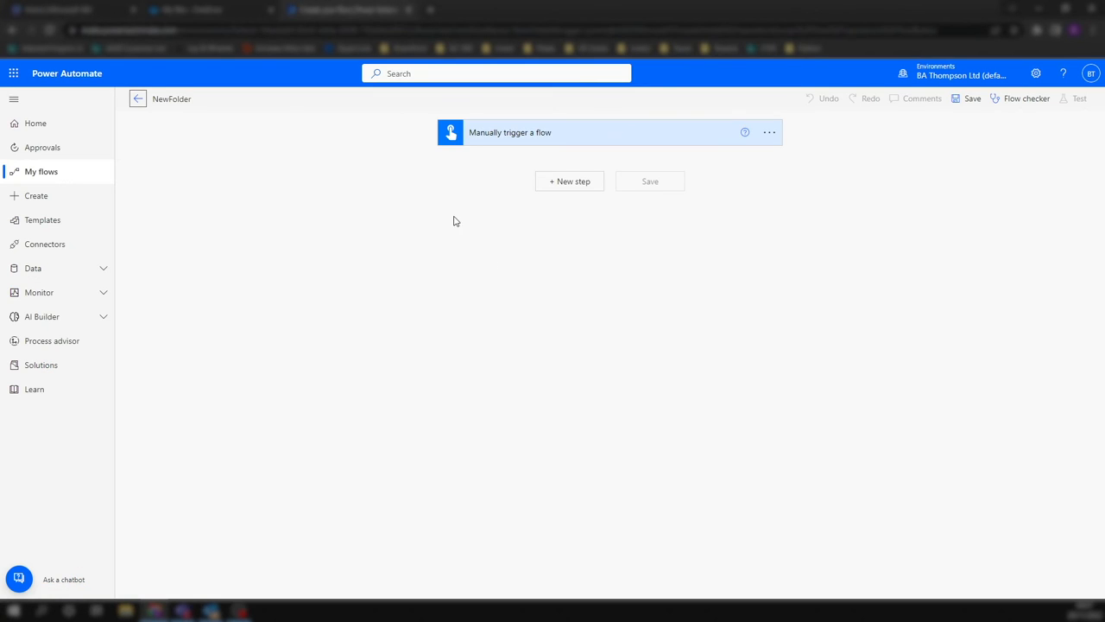
pyautogui.click(570, 182)
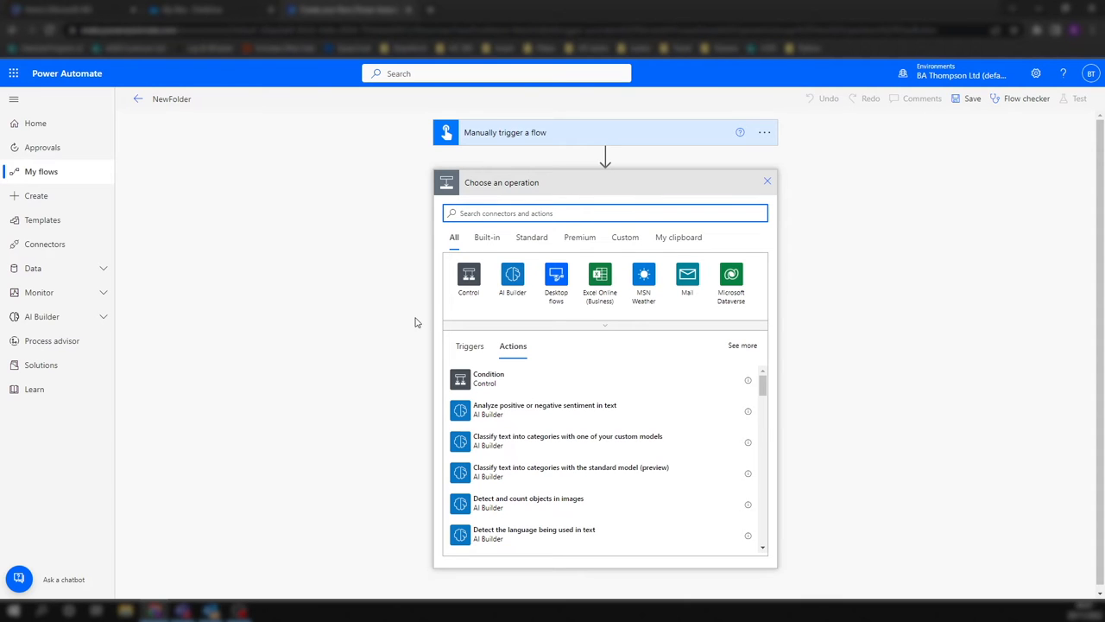
# - Add a OneDrive Get file content action reading /New_StaffList.xlsx from the root folder
pyautogui.write('get content')
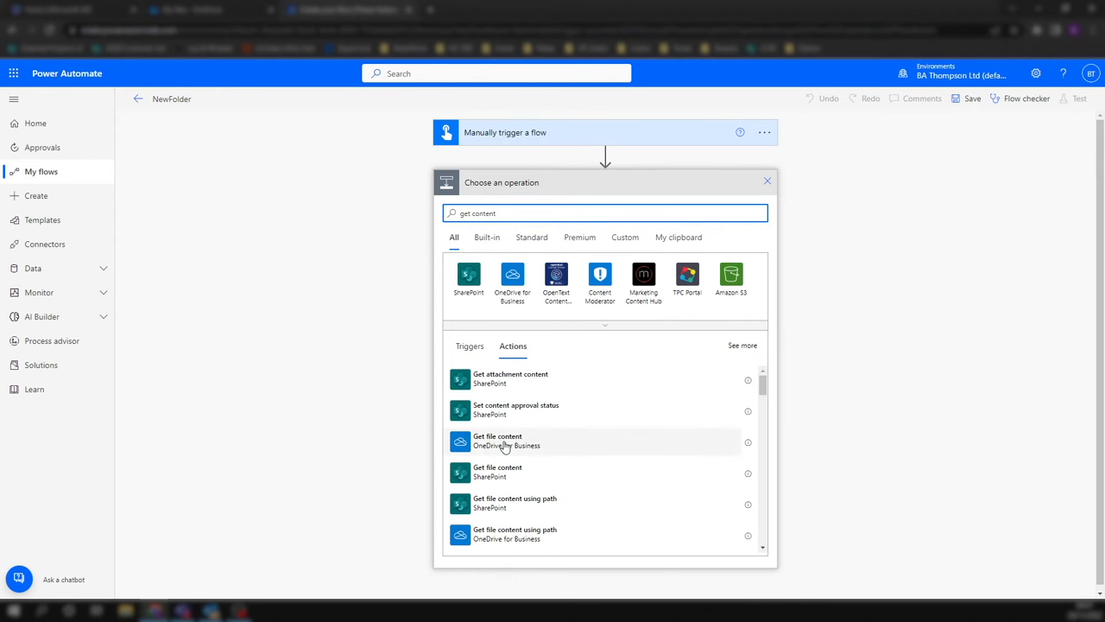
pyautogui.click(504, 440)
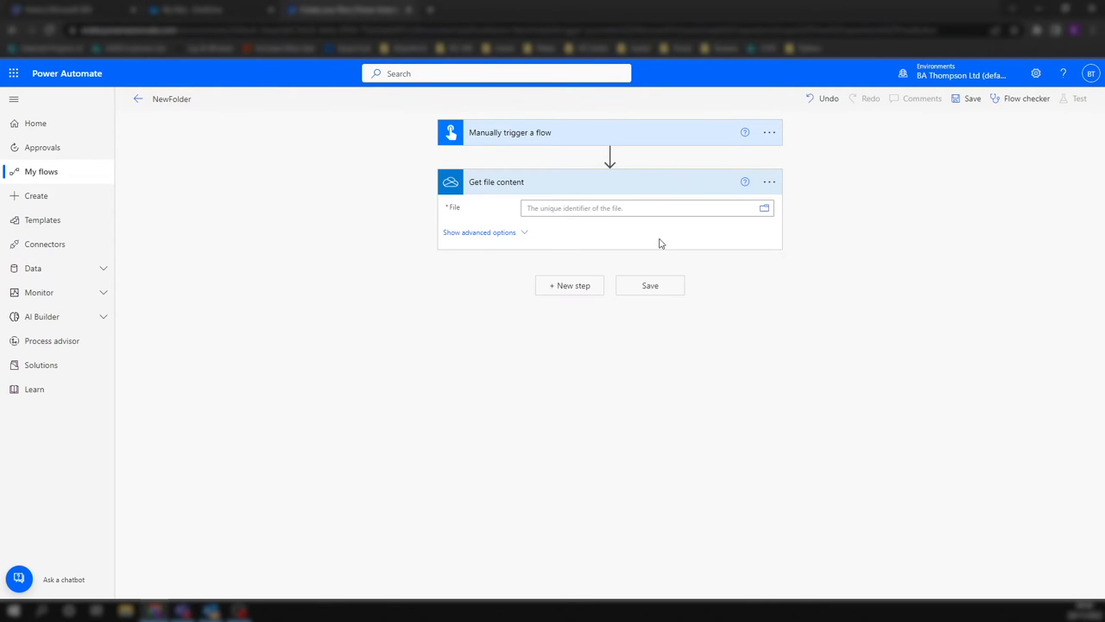
pyautogui.click(763, 207)
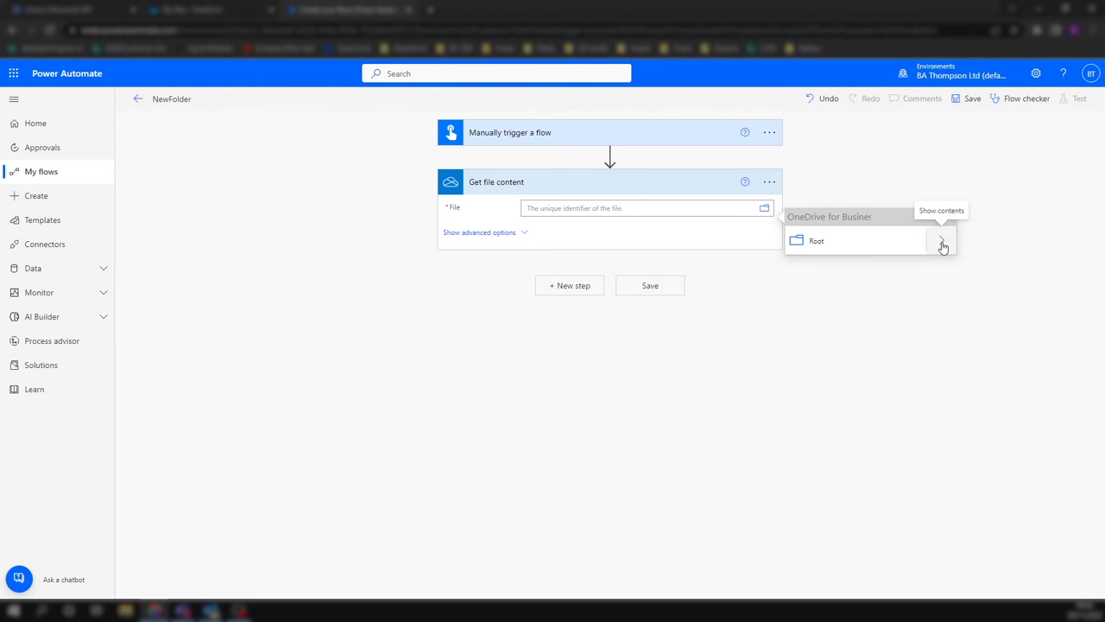
pyautogui.click(941, 242)
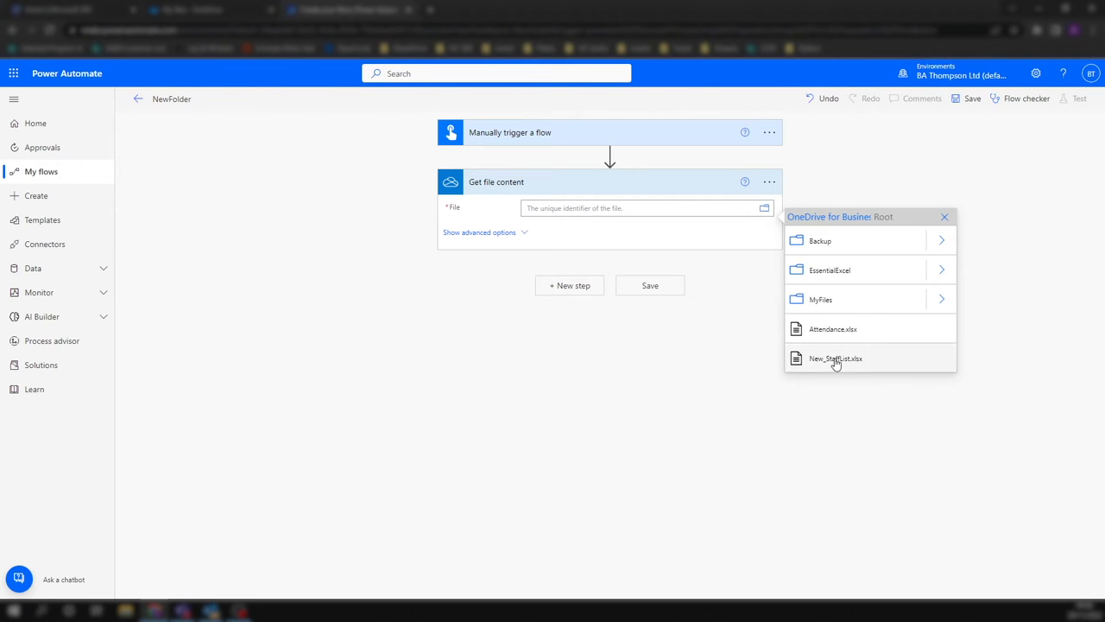
pyautogui.click(836, 357)
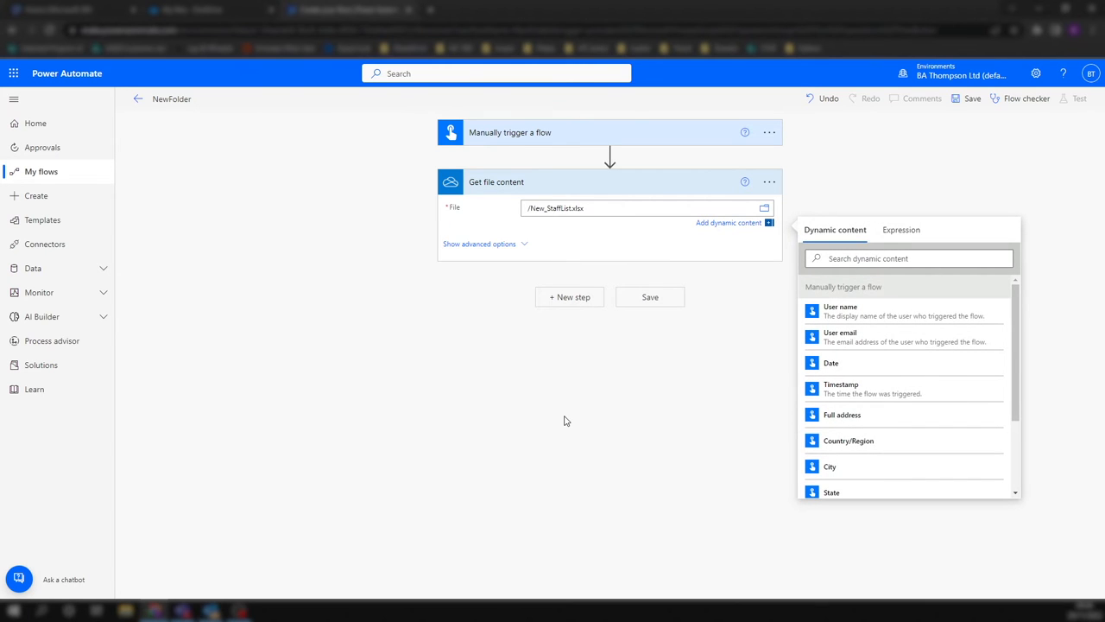
pyautogui.moveTo(561, 411)
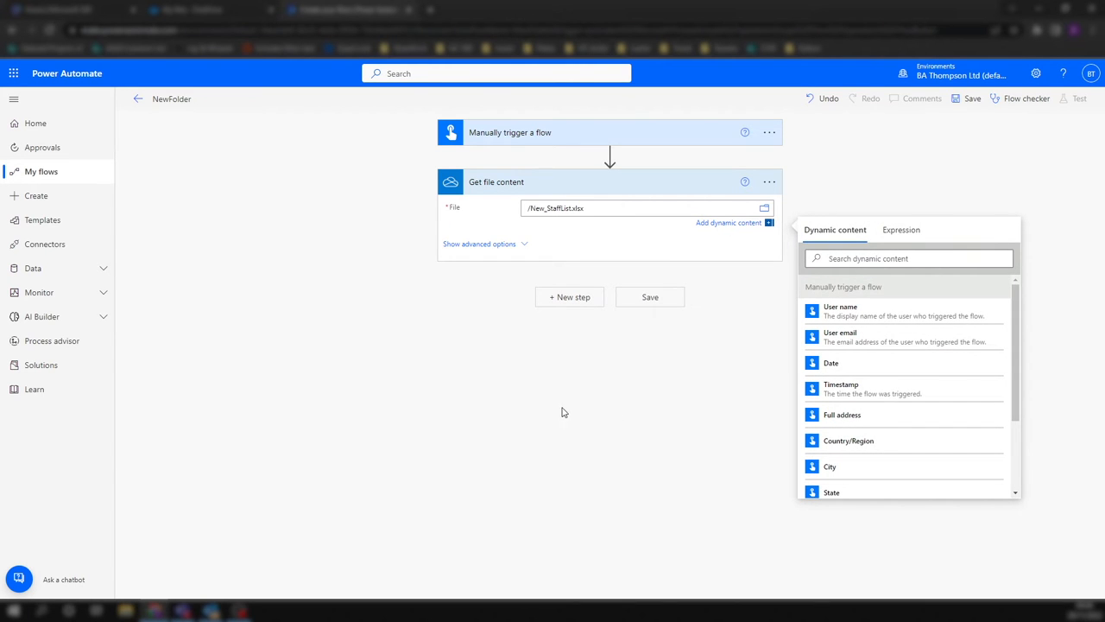
pyautogui.click(561, 395)
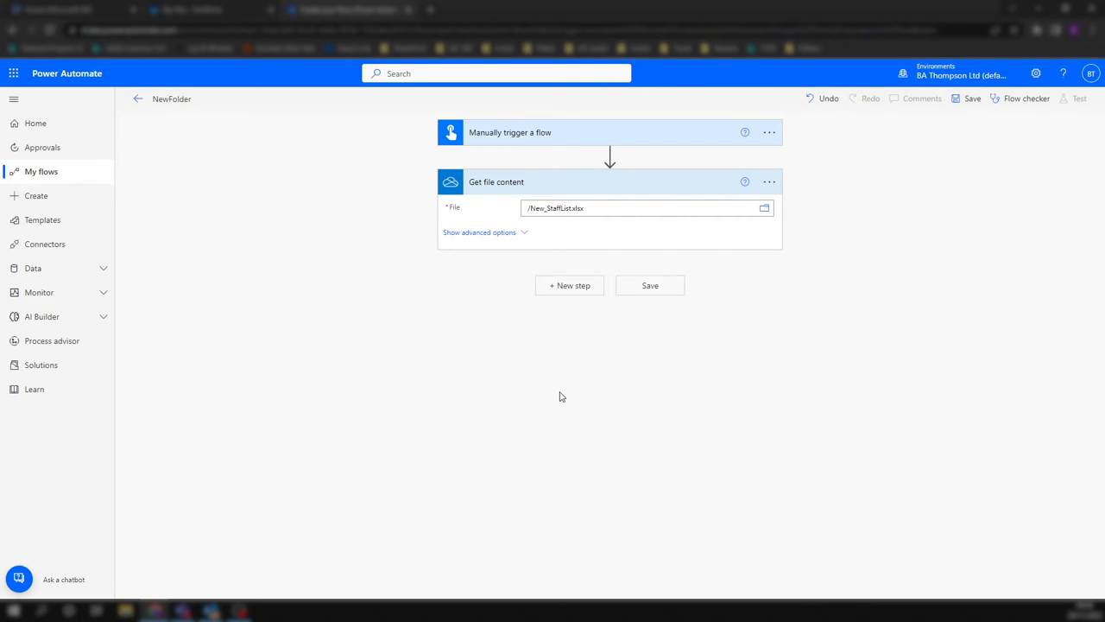
pyautogui.moveTo(561, 393)
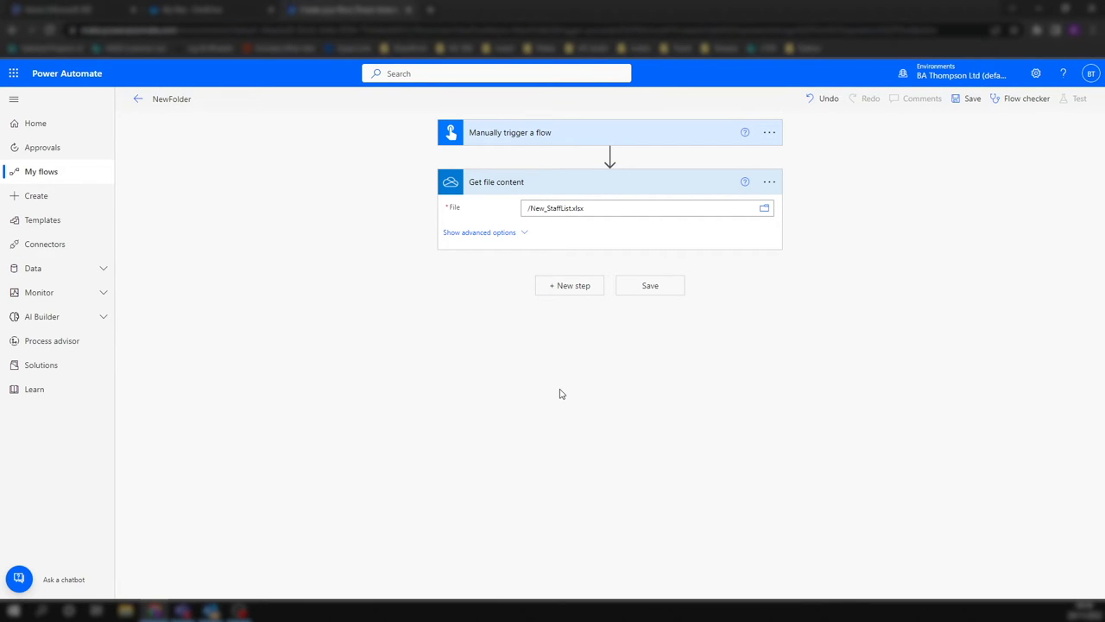
pyautogui.moveTo(558, 387)
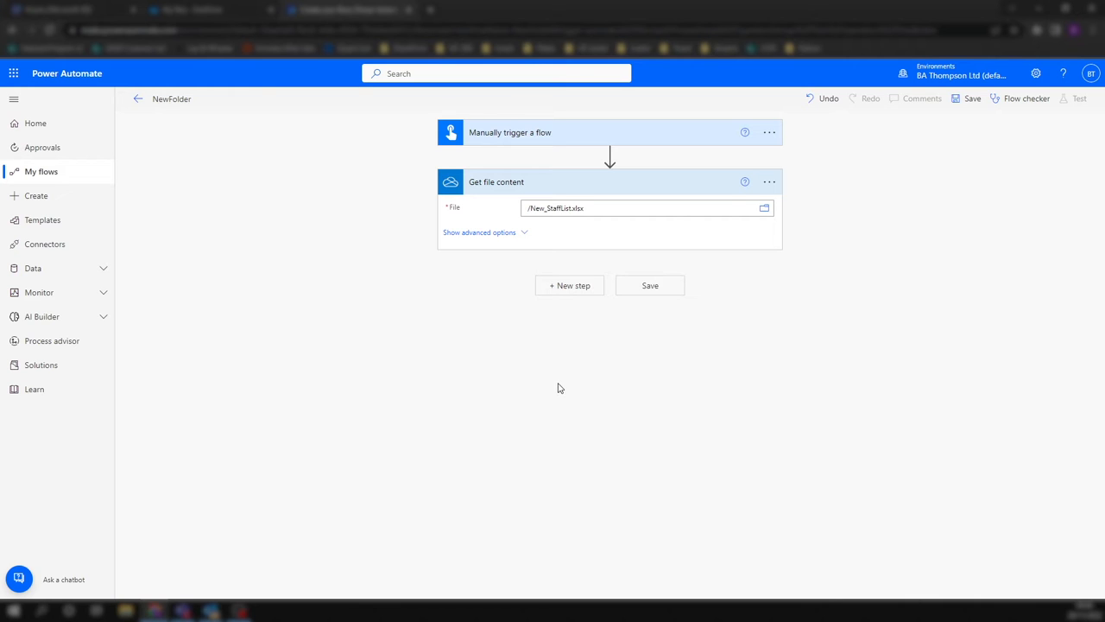
pyautogui.moveTo(569, 287)
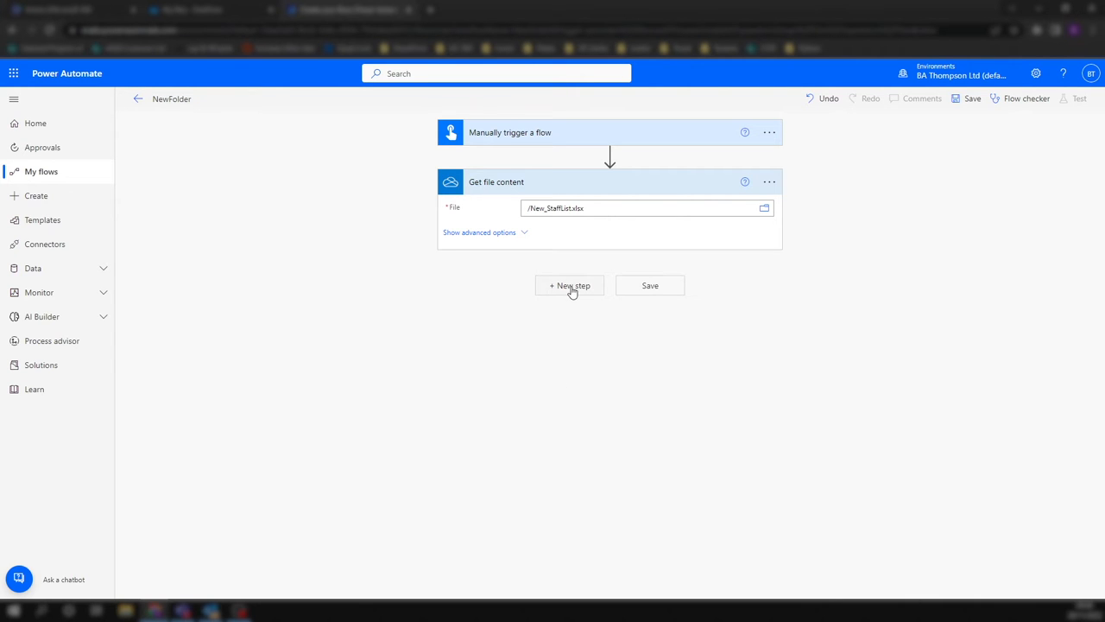
# - Add an Initialize variable step after Get file content
pyautogui.click(570, 285)
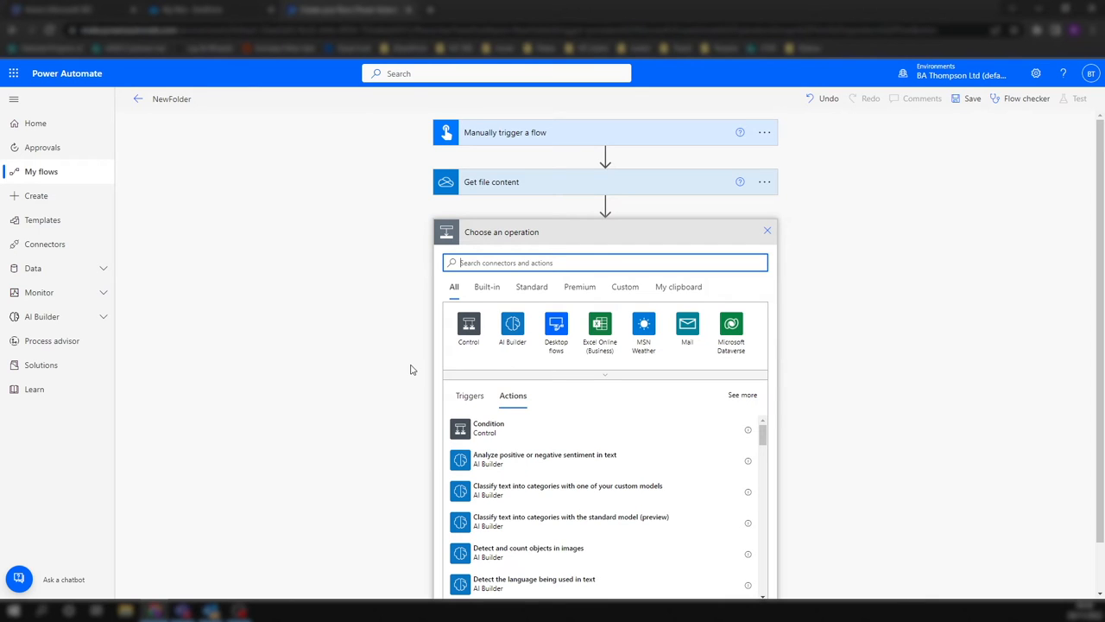
pyautogui.click(604, 263)
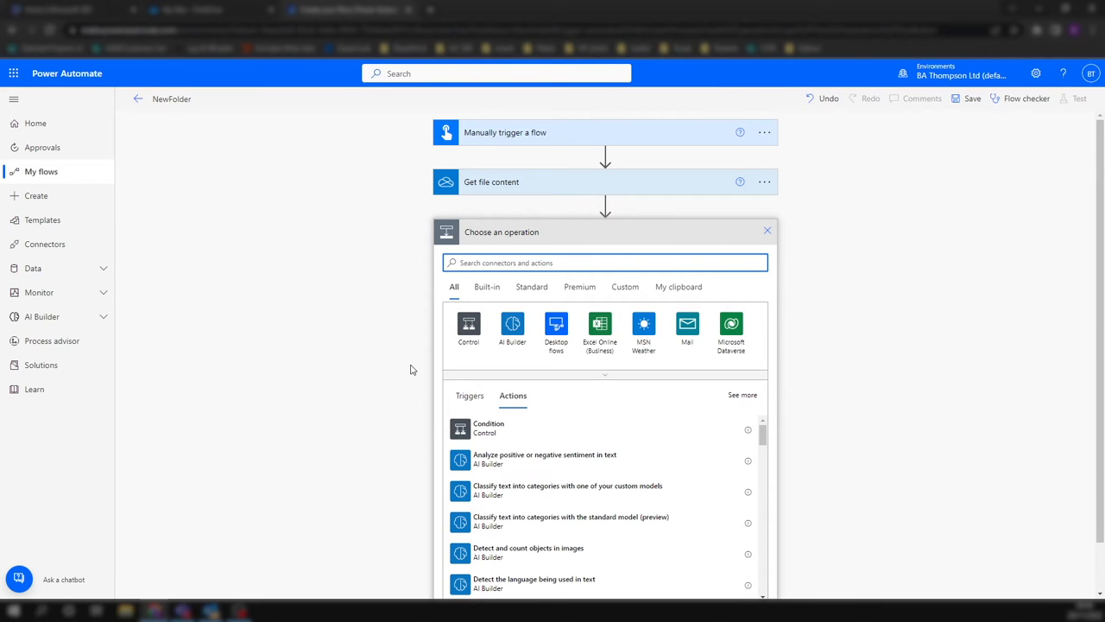
pyautogui.write('init')
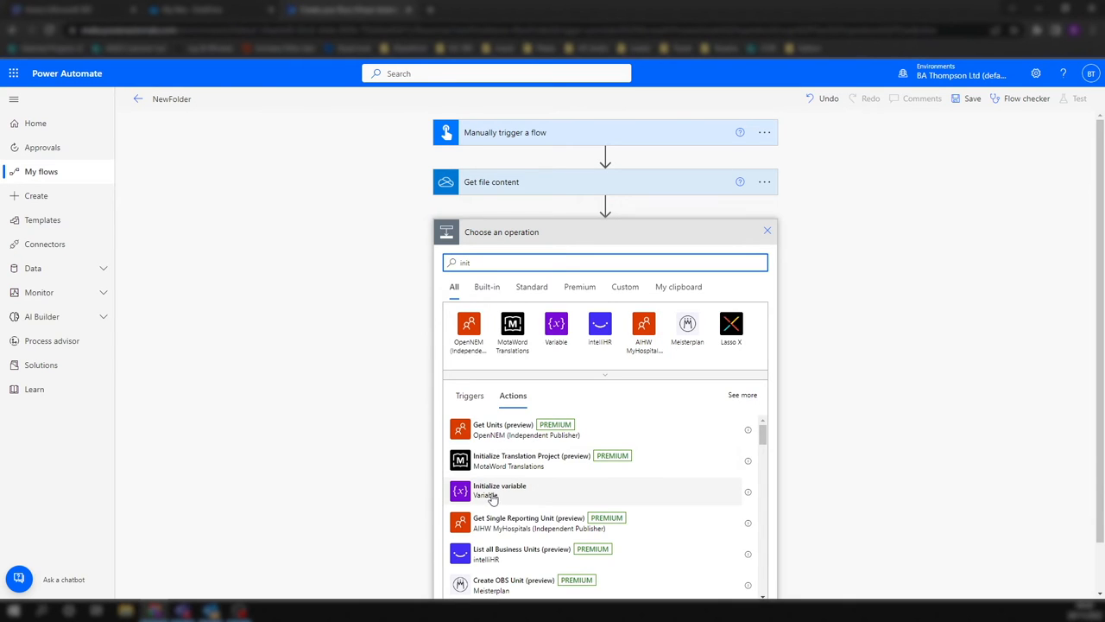
pyautogui.click(499, 487)
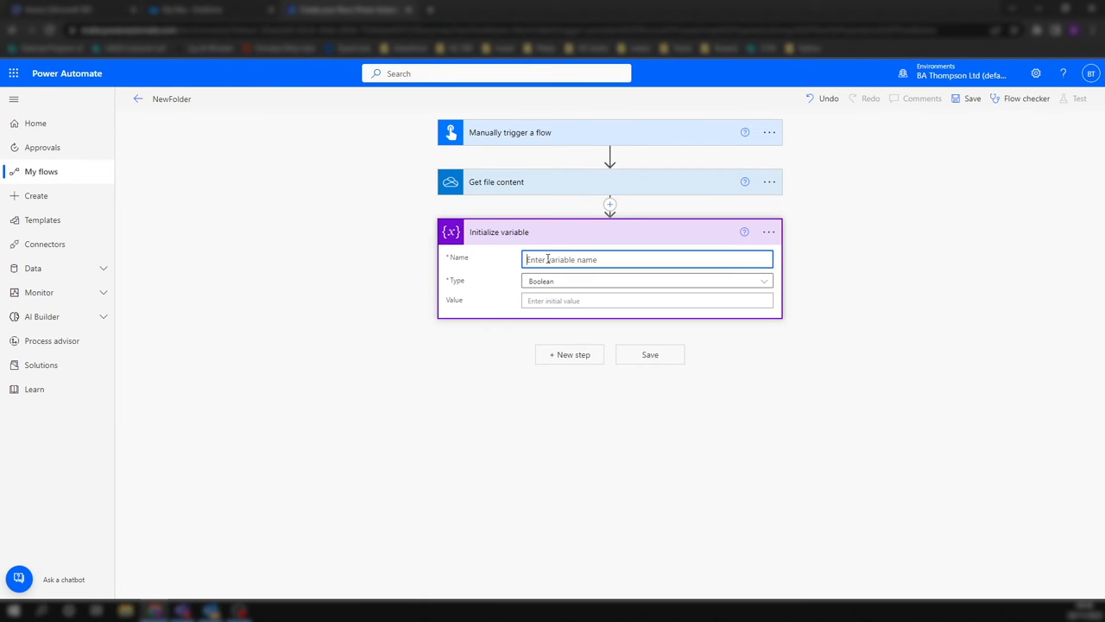
# - Name the variable FolderName and make it a String, ready for a value
pyautogui.write('FolderName')
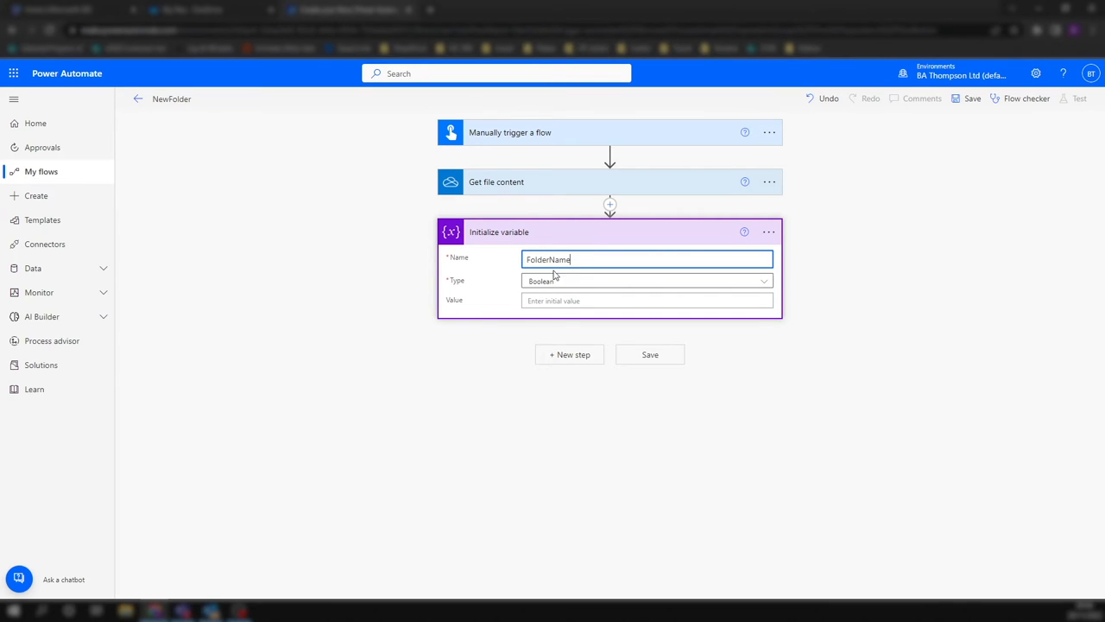
pyautogui.click(646, 280)
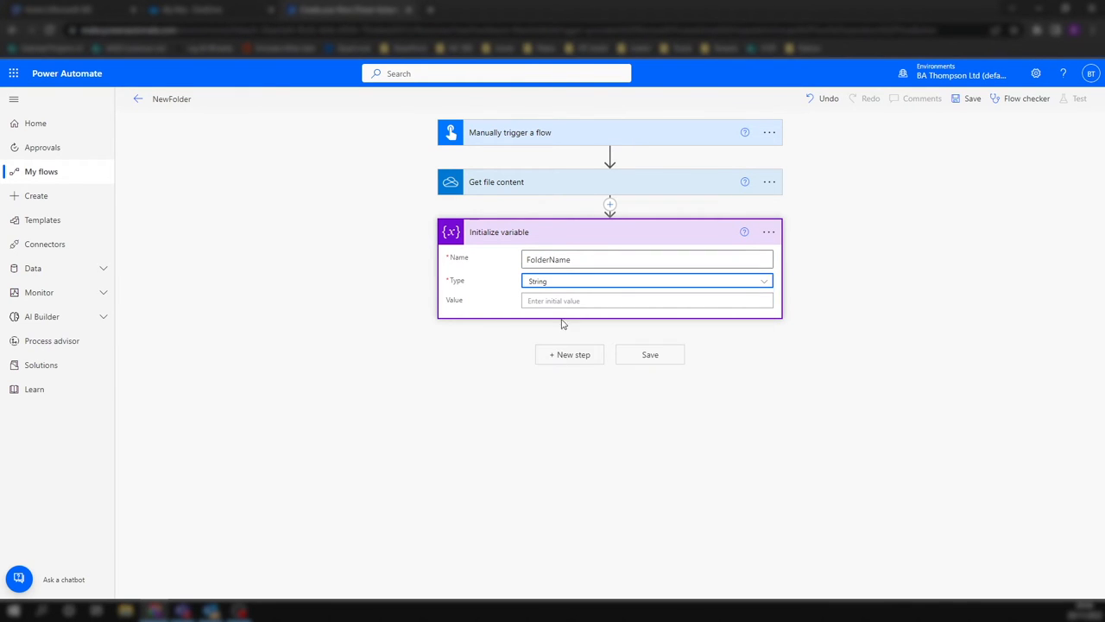
pyautogui.click(648, 300)
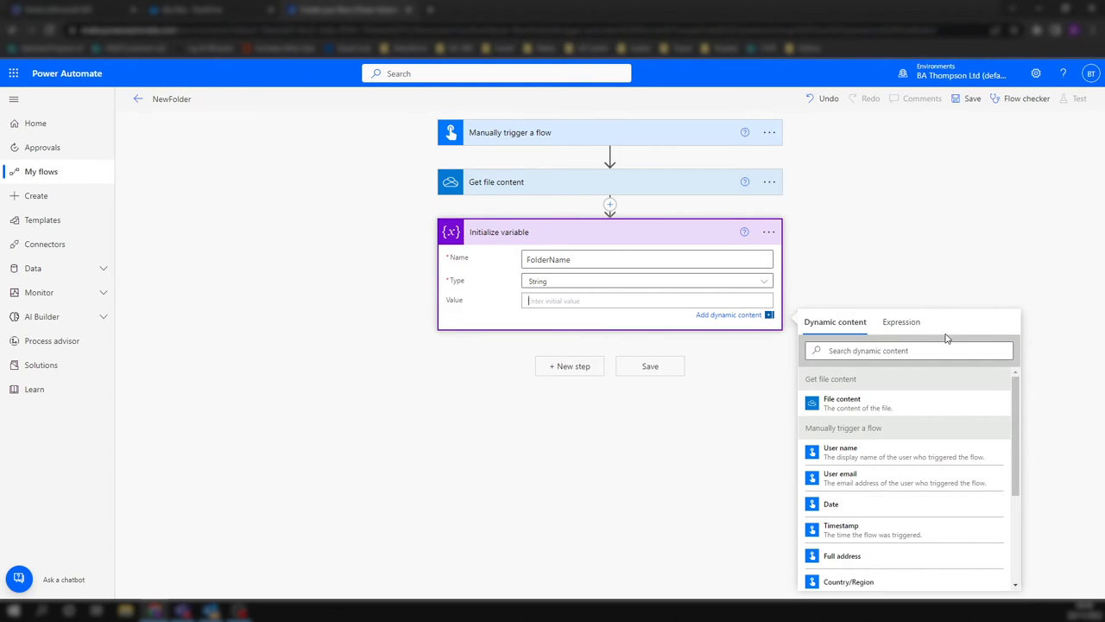
# - Build an expression formatDateTime(utcnow()) from the function suggestions
pyautogui.click(901, 321)
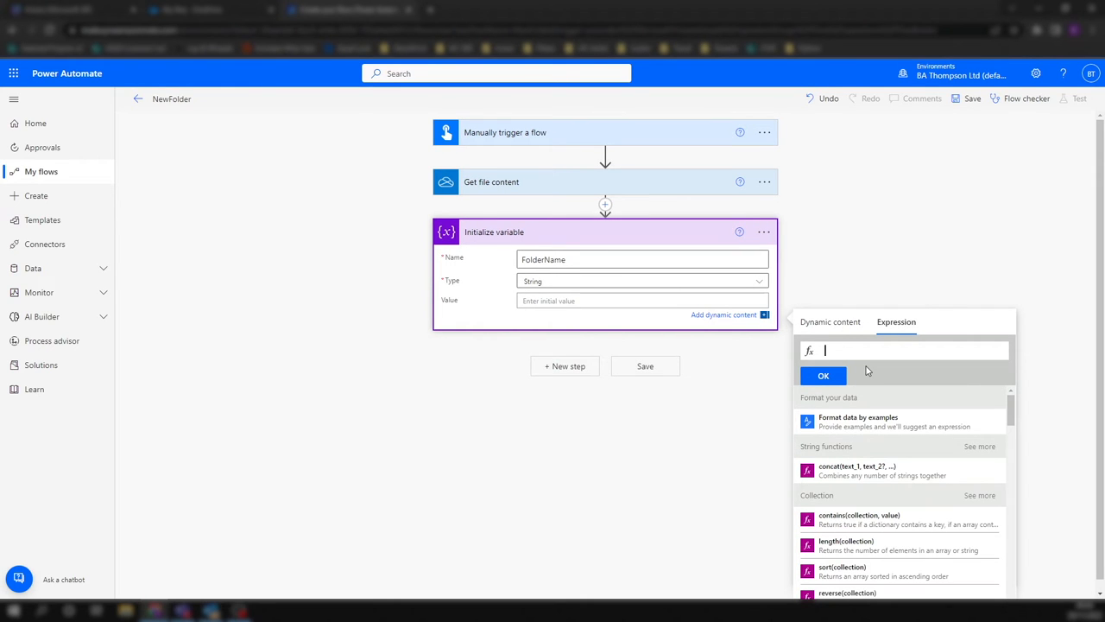
pyautogui.write('for')
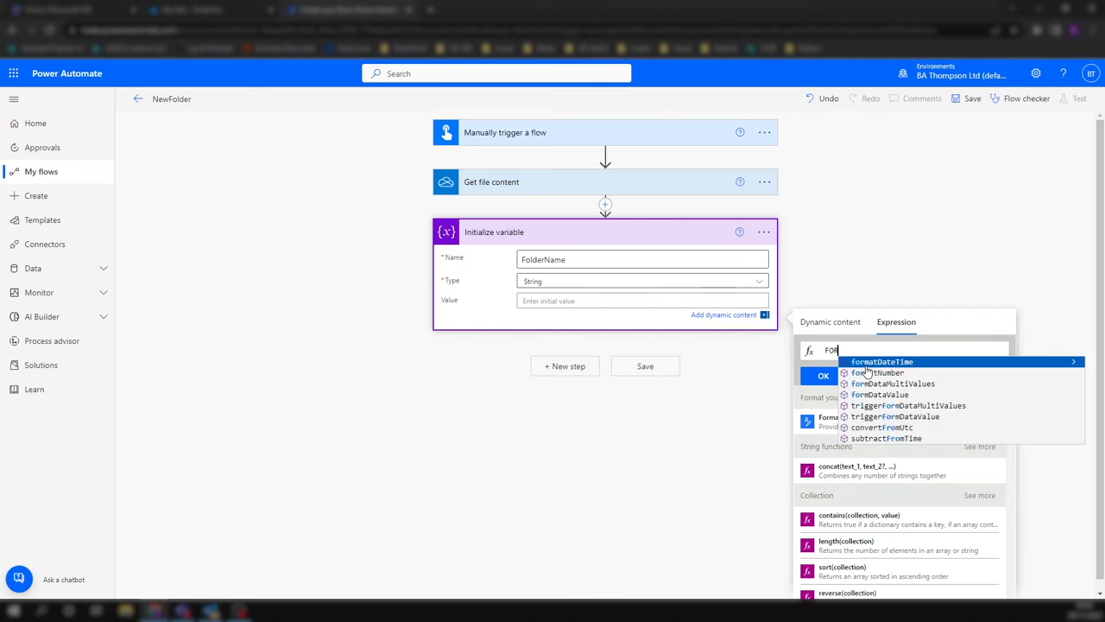
pyautogui.click(881, 361)
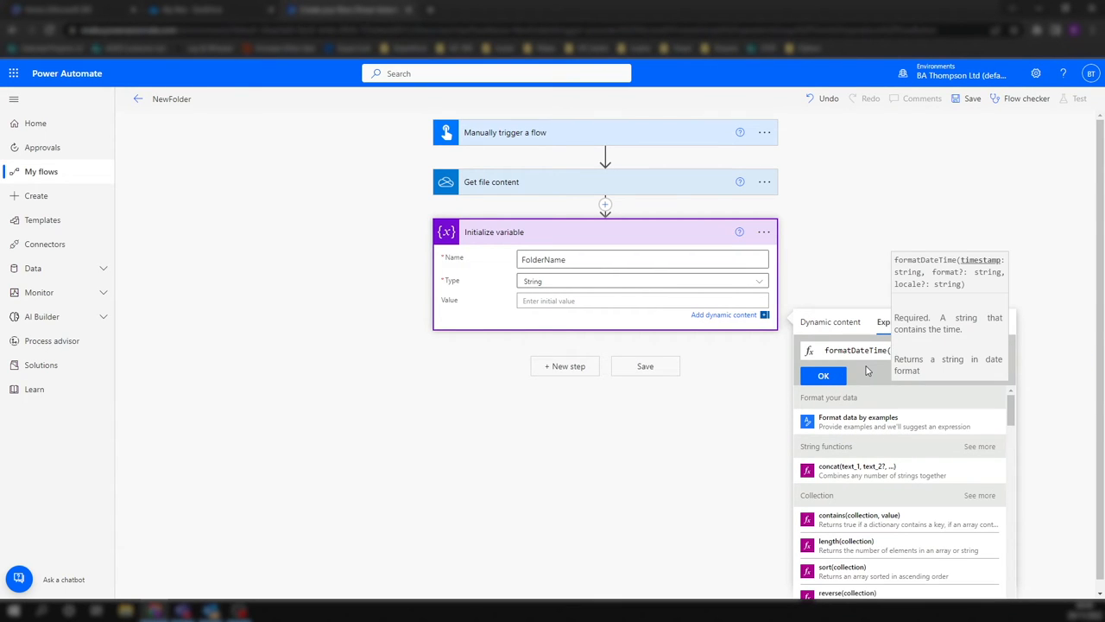
pyautogui.write('utcnow)')
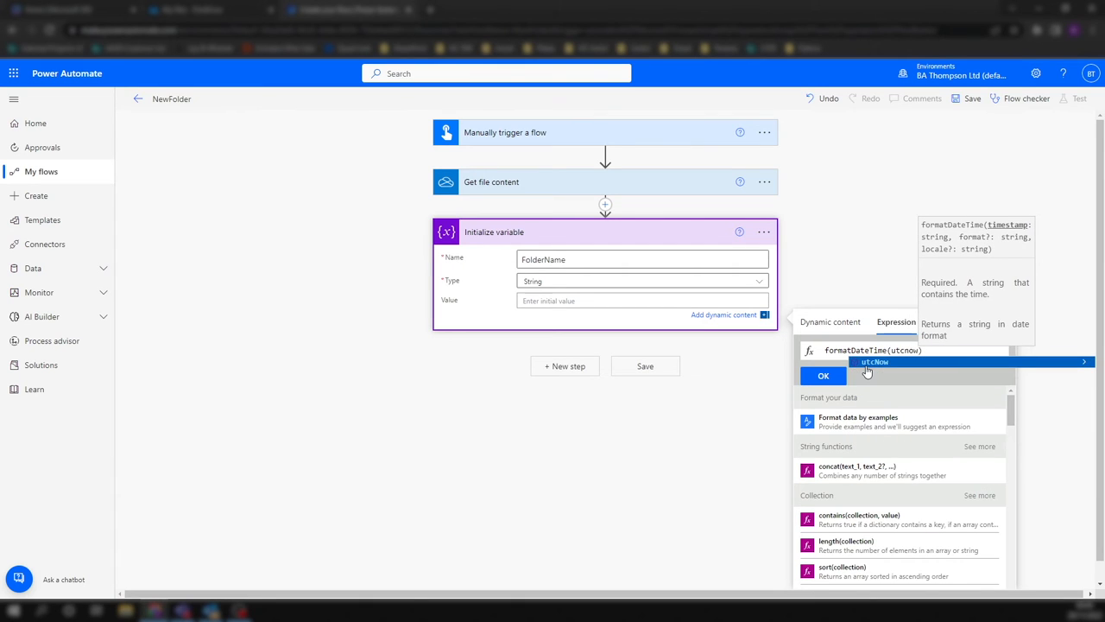
pyautogui.click(874, 363)
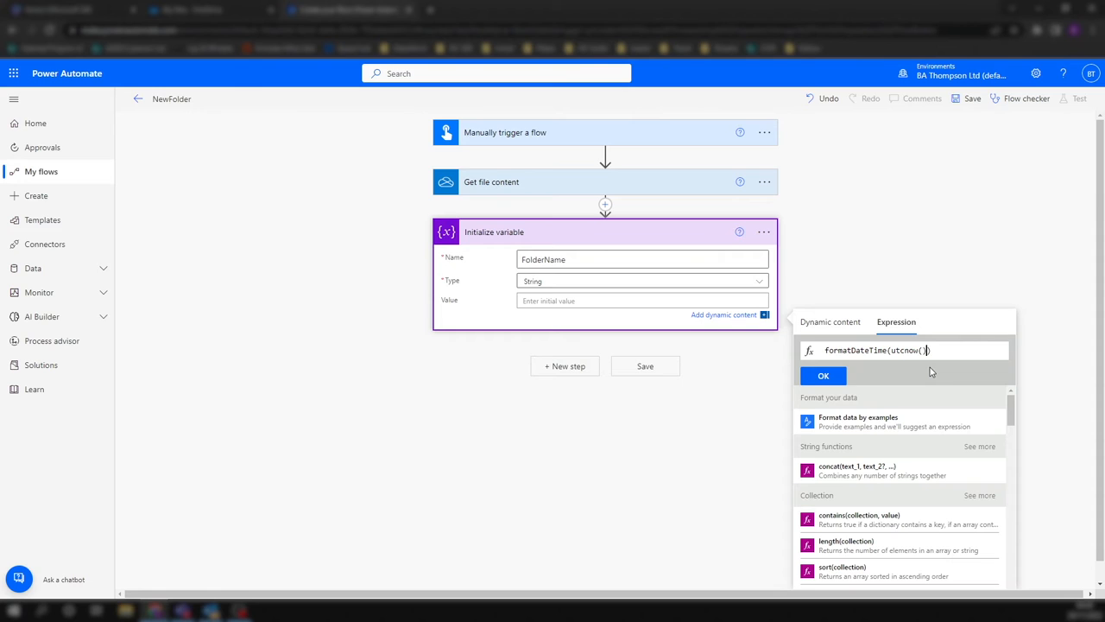
# - Complete the expression with the 'yyyyMMdd' format and confirm it as the variable's value
pyautogui.write(",'yyyyMMdd")
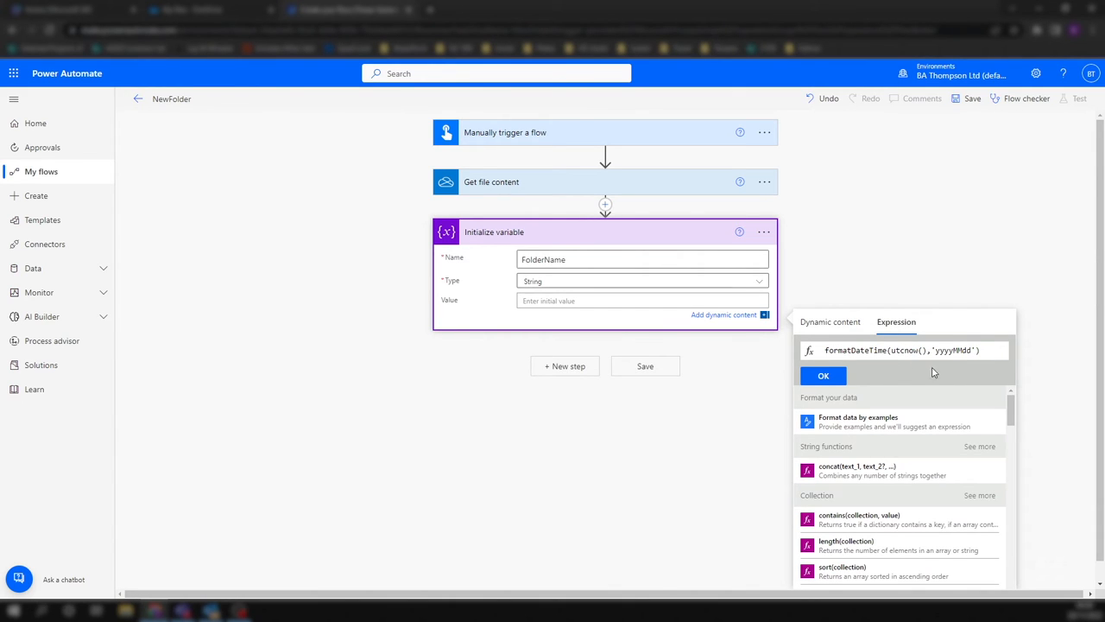
pyautogui.doubleClick(944, 349)
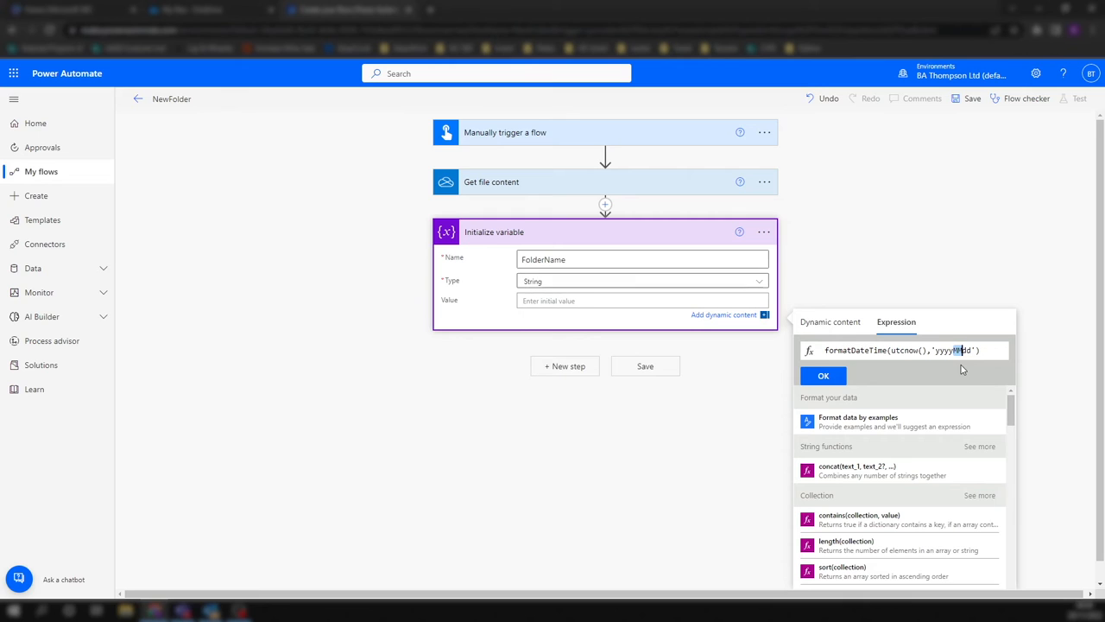
pyautogui.moveTo(938, 380)
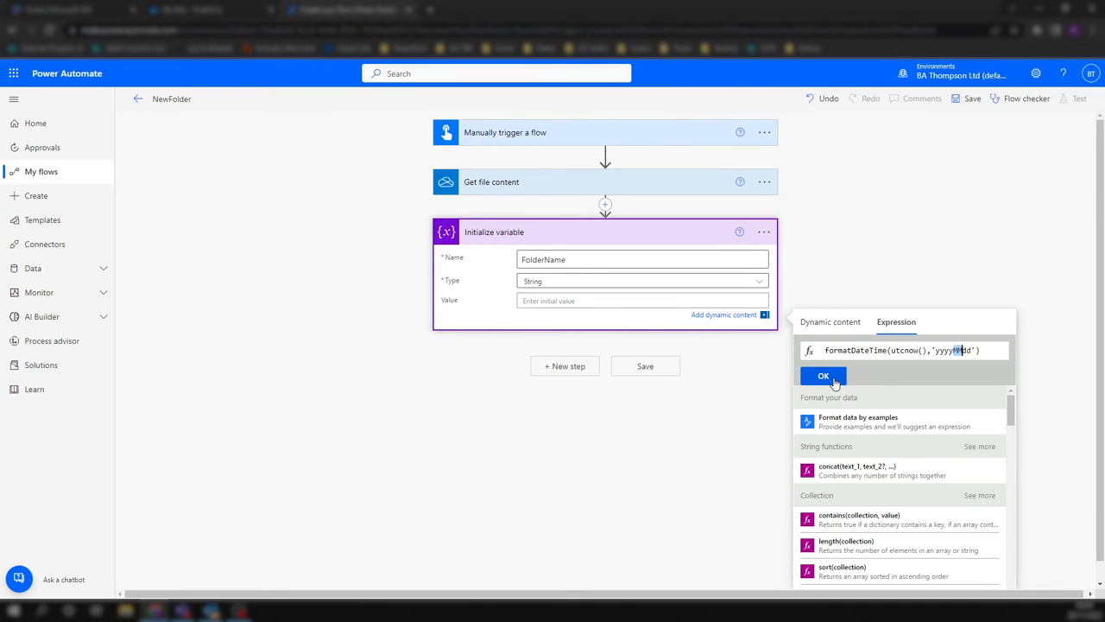
pyautogui.click(822, 377)
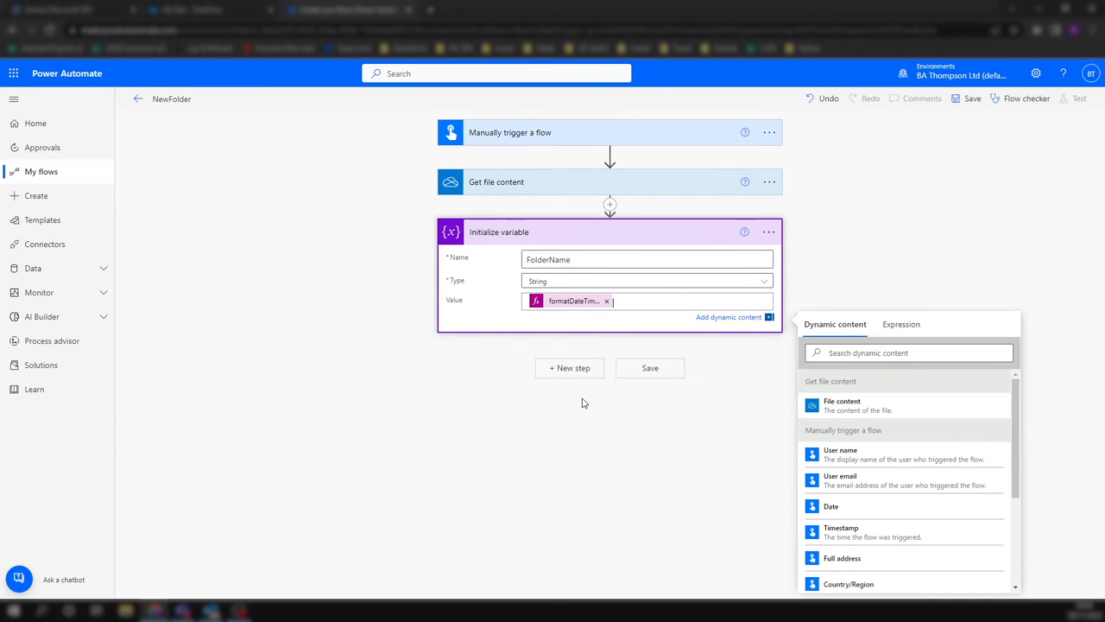
pyautogui.moveTo(521, 240)
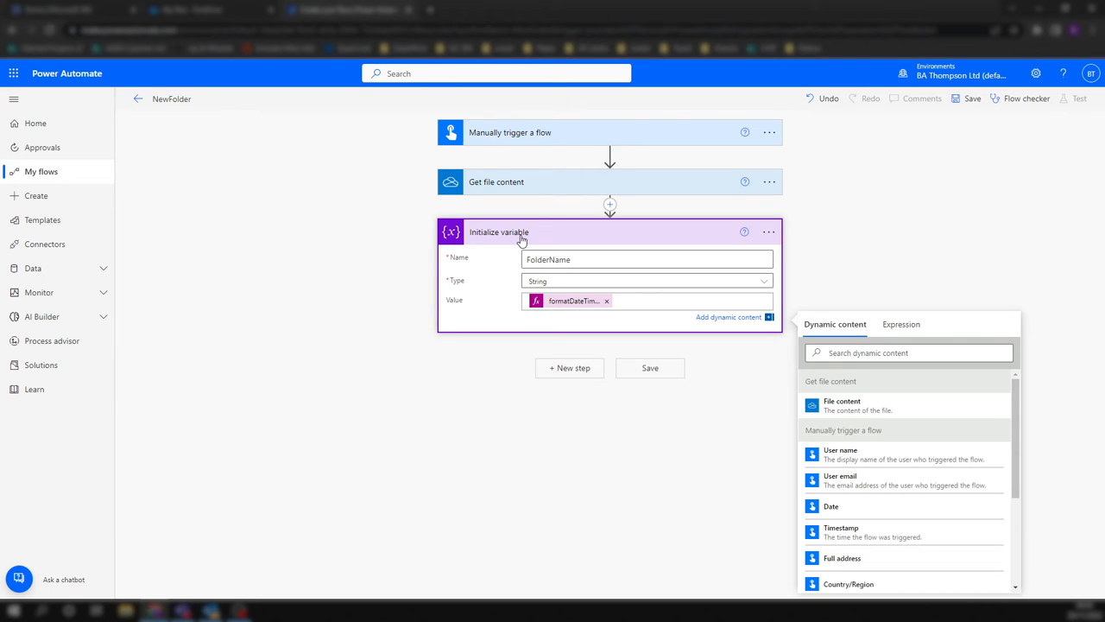
pyautogui.moveTo(636, 440)
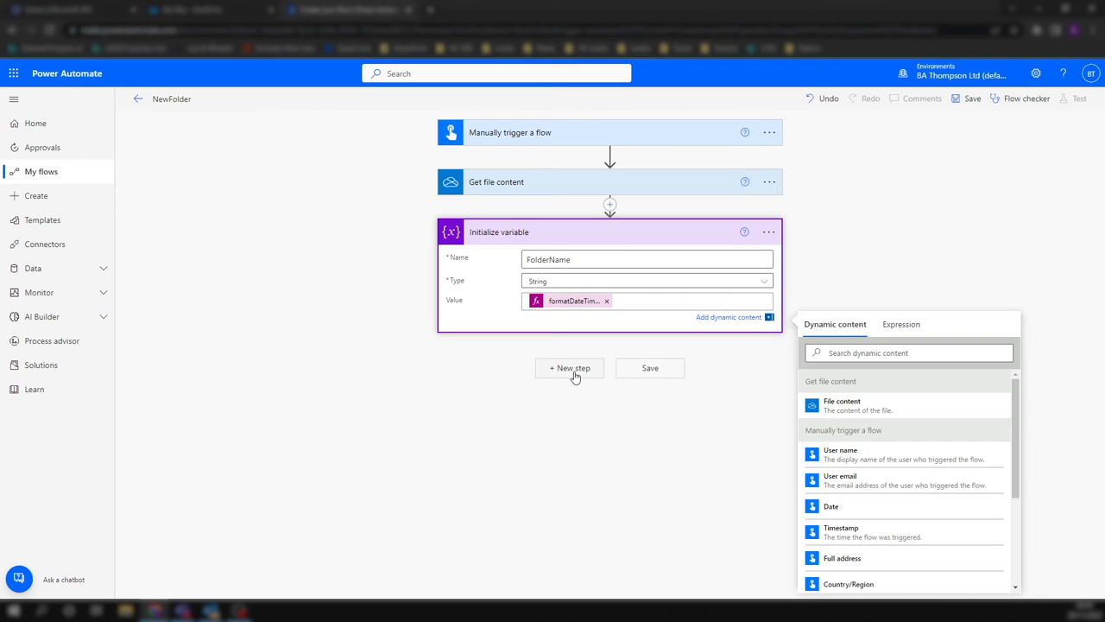
# - Add a OneDrive for Business Create file step after Initialize variable
pyautogui.click(570, 368)
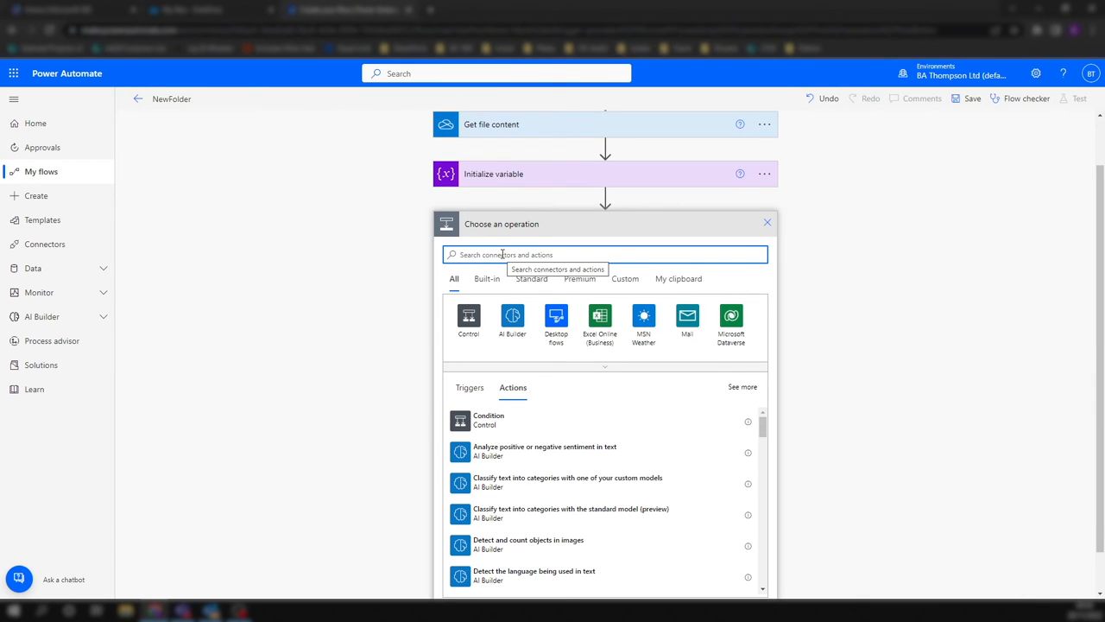
pyautogui.write('create')
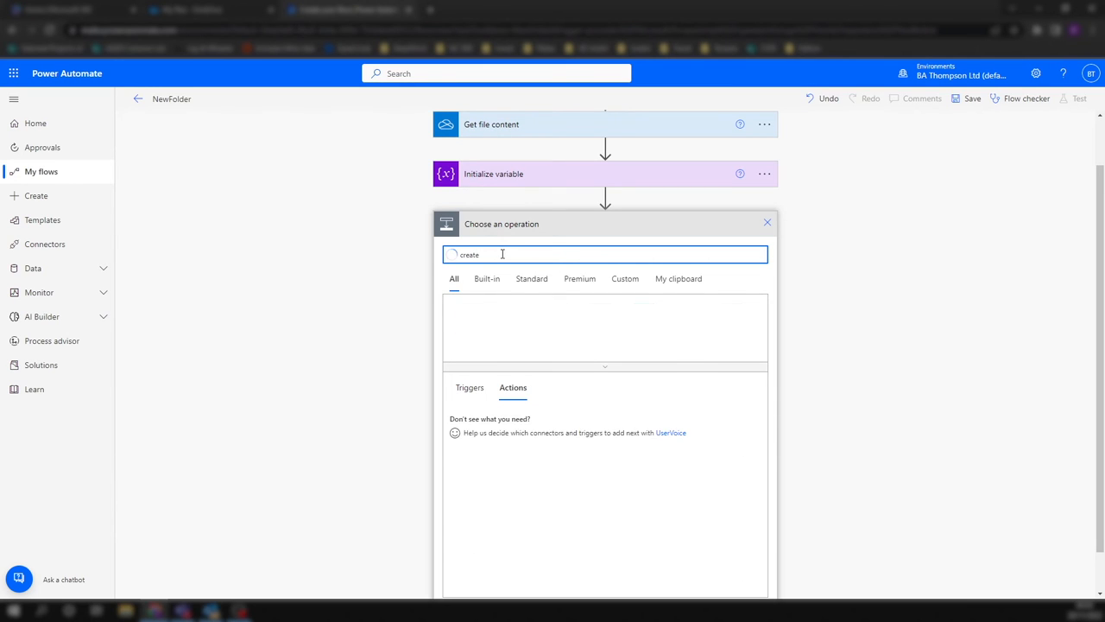
pyautogui.write('create')
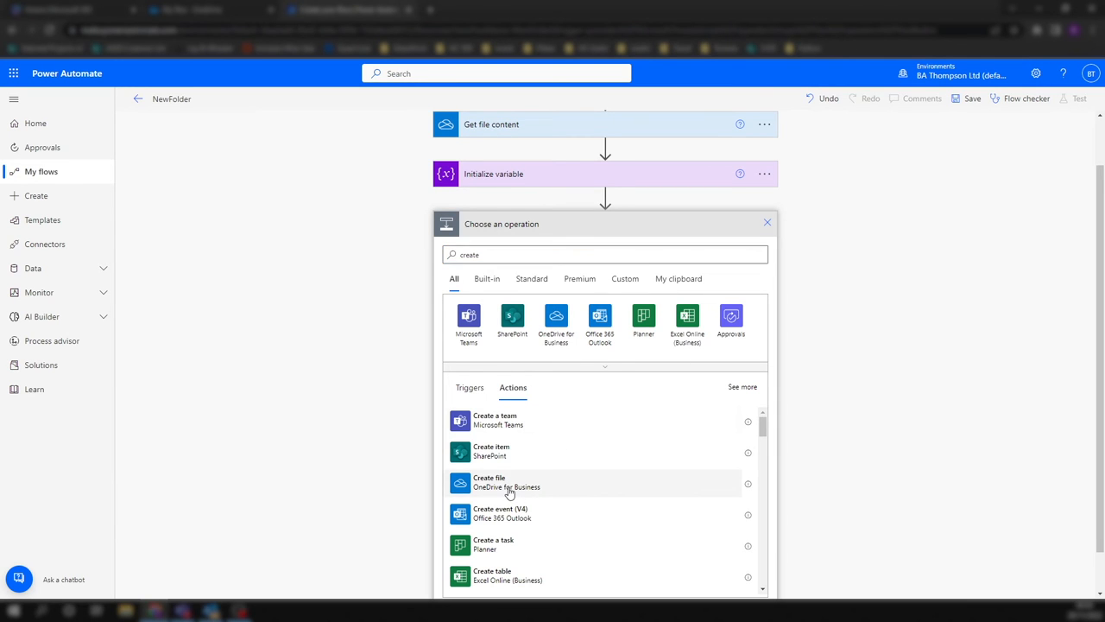
pyautogui.click(509, 483)
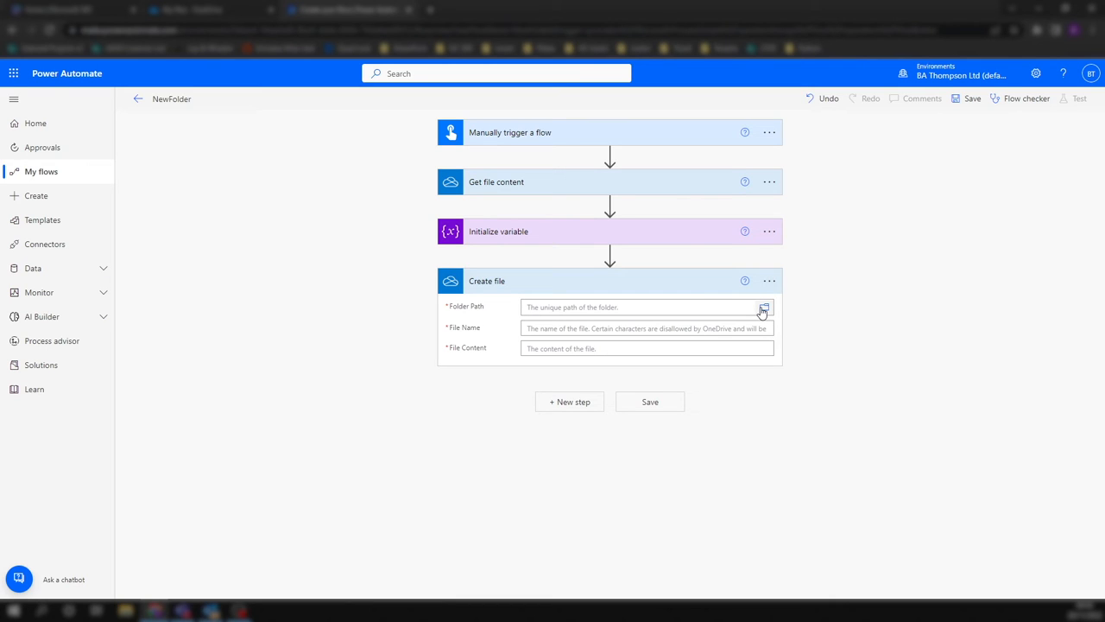
# - Browse the OneDrive root, close the picker and start filling the Folder Path field
pyautogui.click(763, 308)
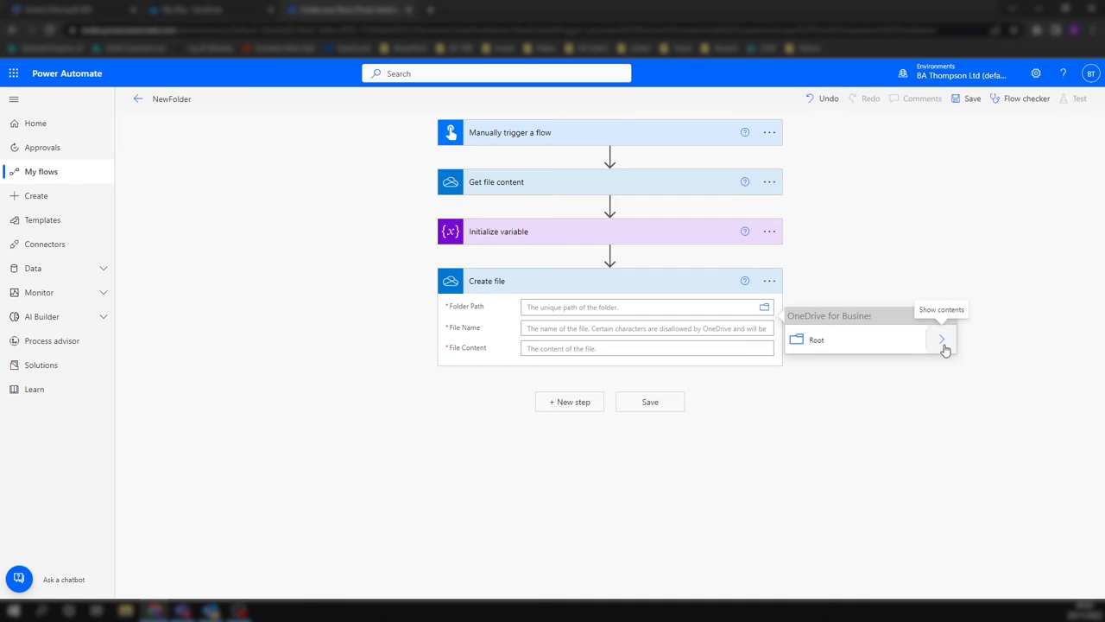
pyautogui.click(941, 338)
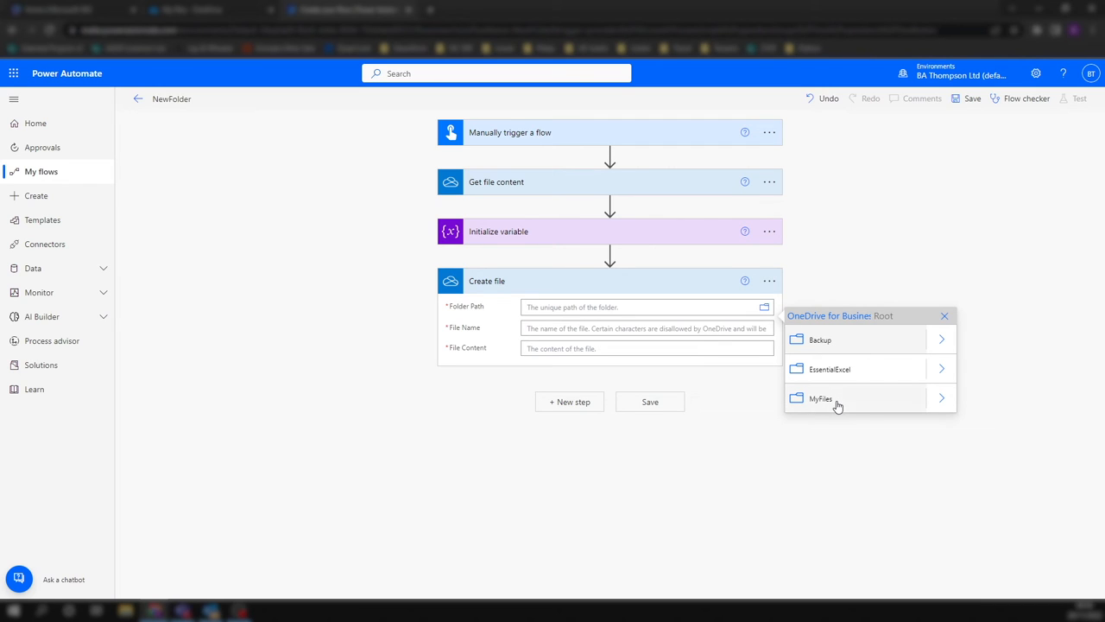
pyautogui.moveTo(839, 347)
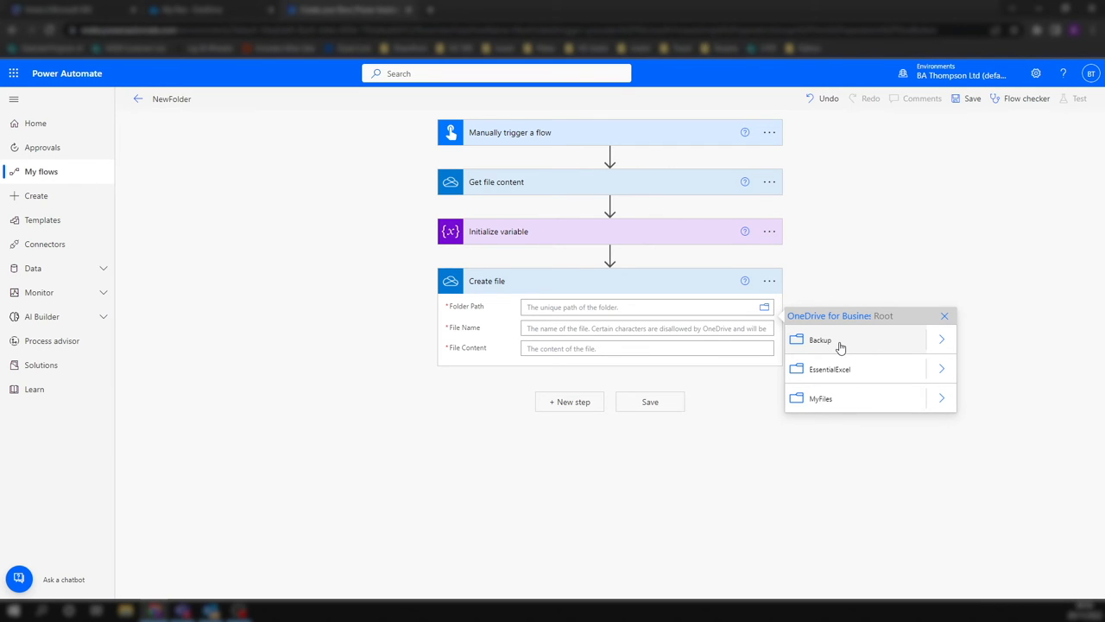
pyautogui.moveTo(839, 338)
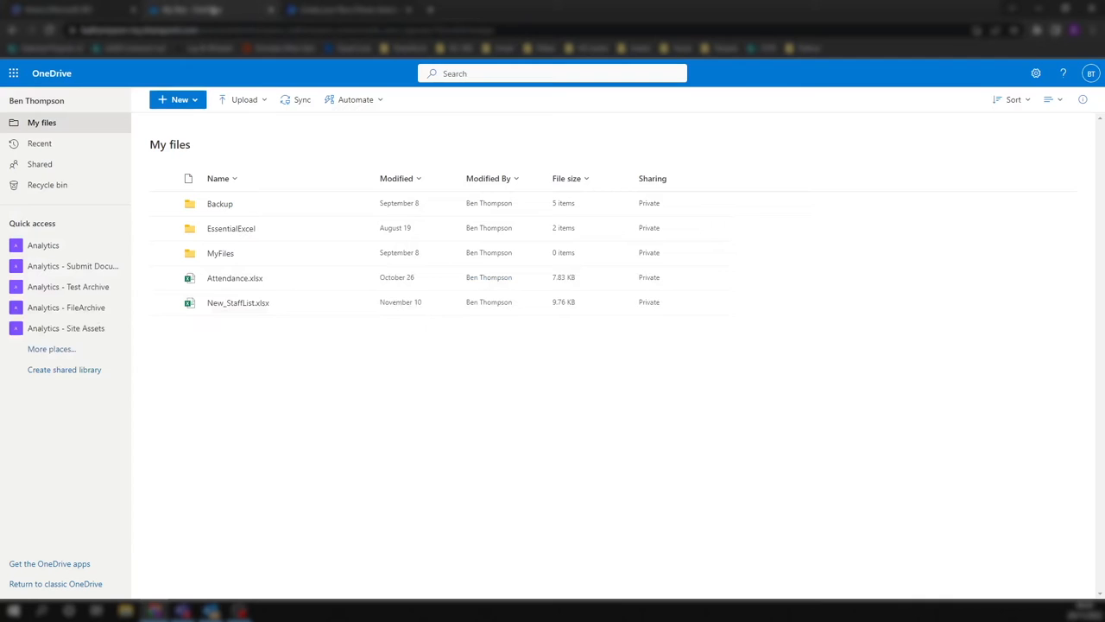
pyautogui.moveTo(238, 228)
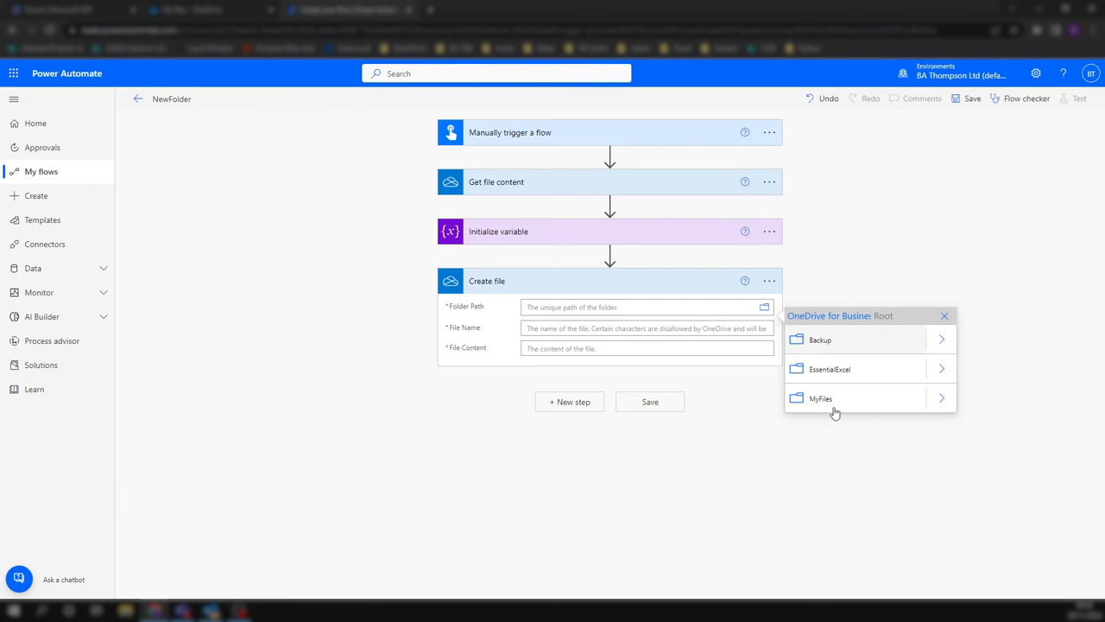
pyautogui.moveTo(846, 363)
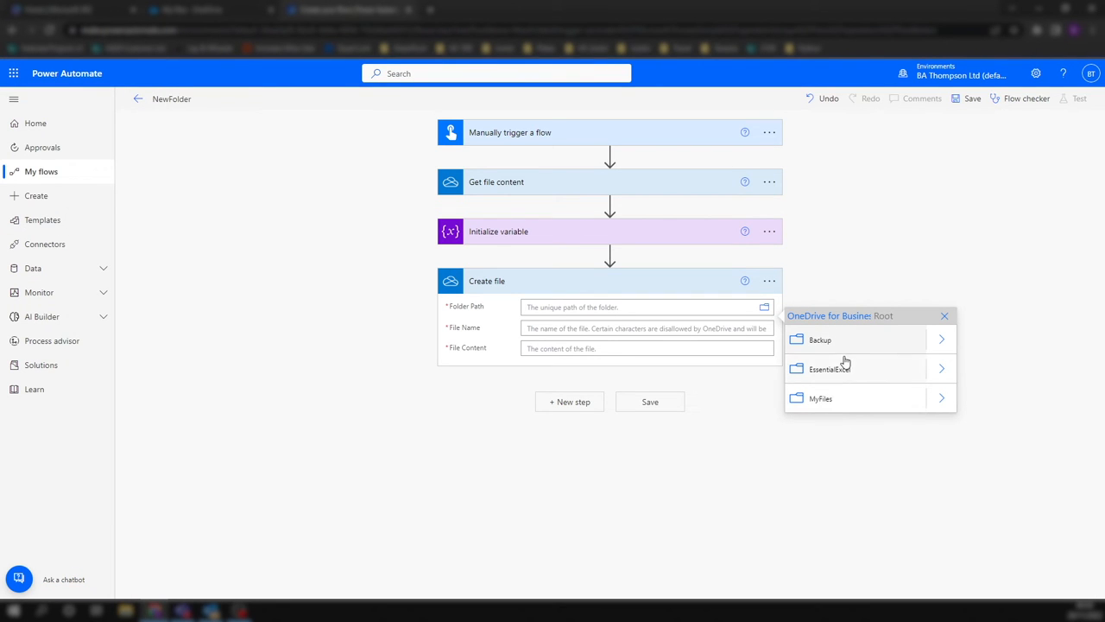
pyautogui.moveTo(849, 346)
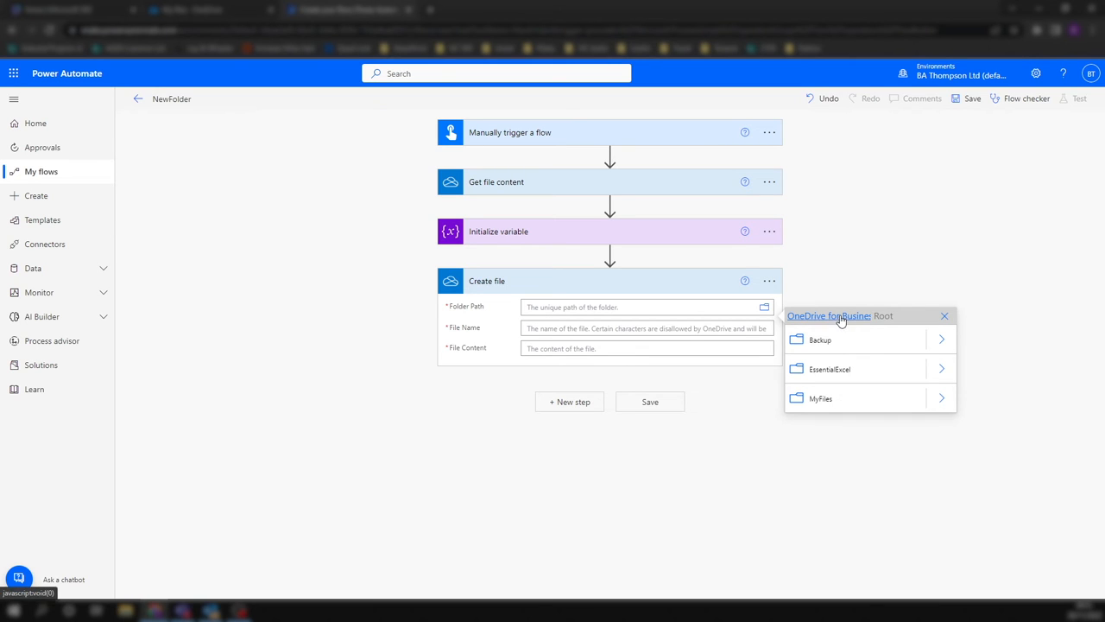
pyautogui.click(942, 315)
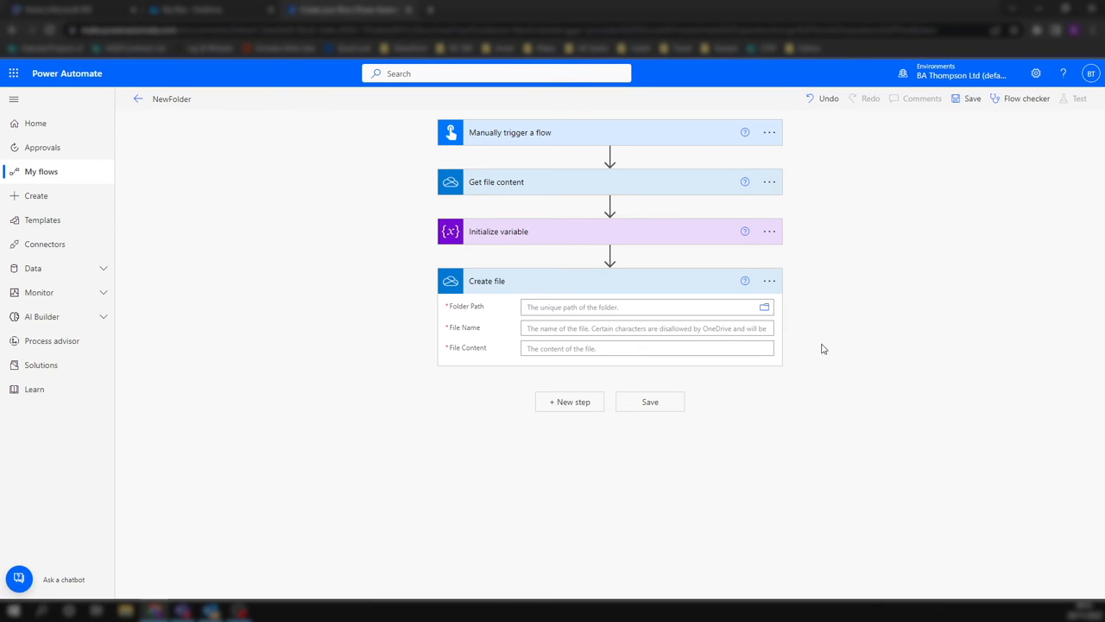
pyautogui.click(639, 307)
pyautogui.write('/')
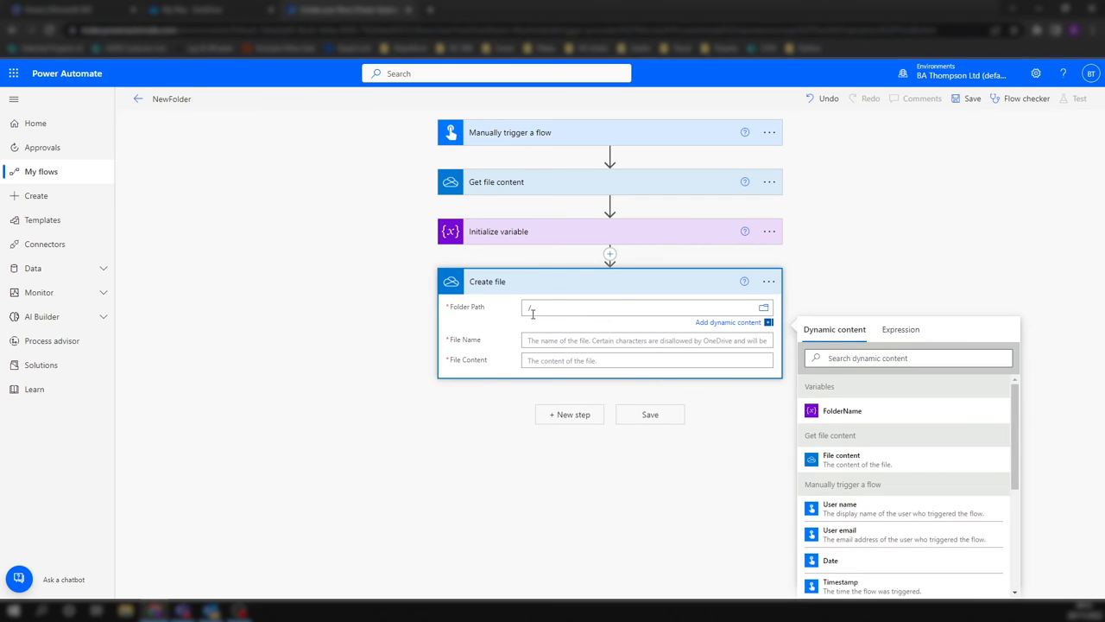
pyautogui.moveTo(532, 309)
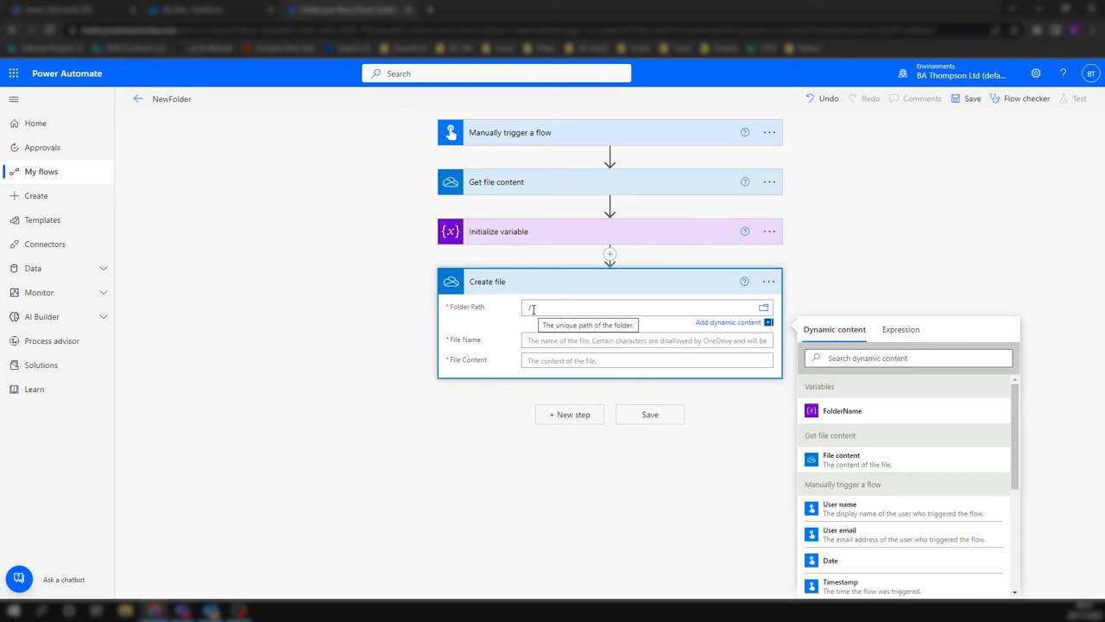
pyautogui.moveTo(880, 442)
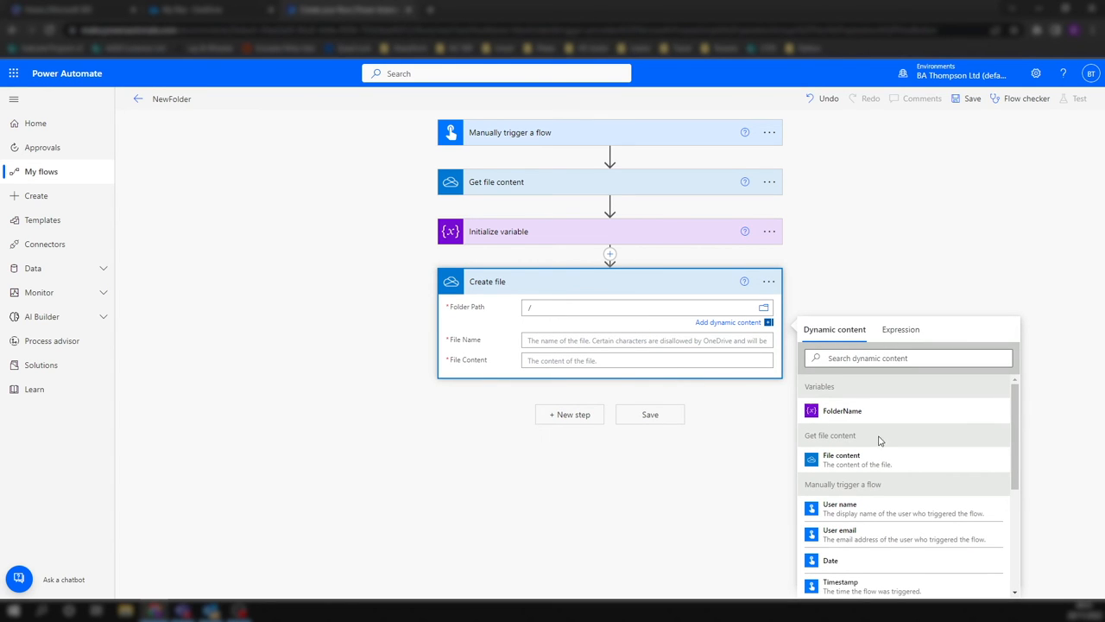
# - Use the FolderName variable as folder path and NewFile.csv as file name
pyautogui.click(843, 411)
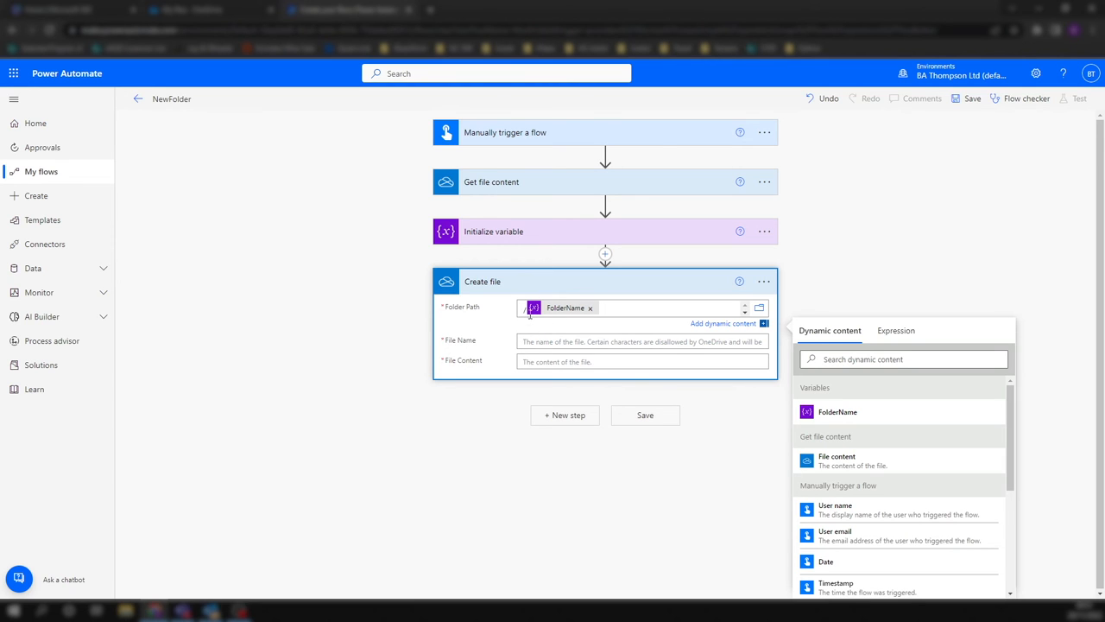
pyautogui.moveTo(577, 326)
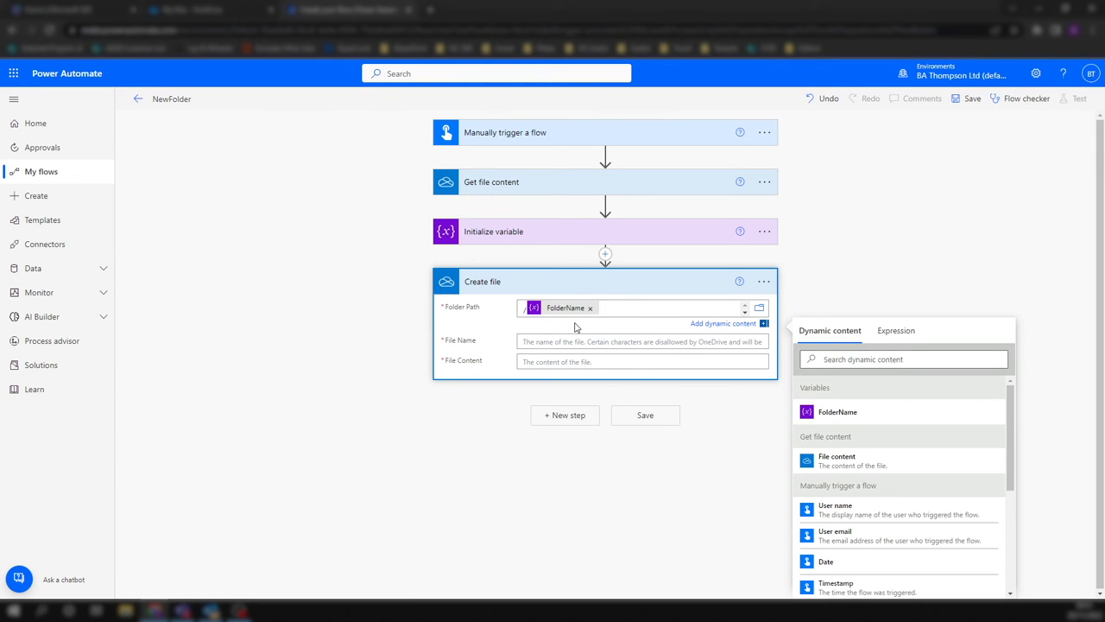
pyautogui.click(642, 342)
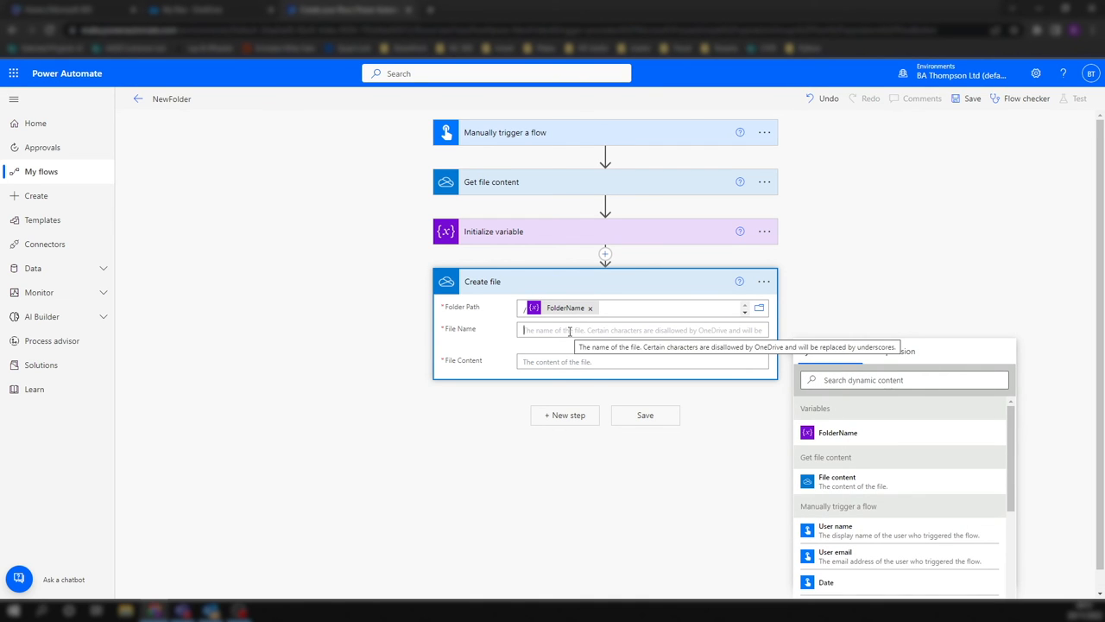
pyautogui.write('NewFile')
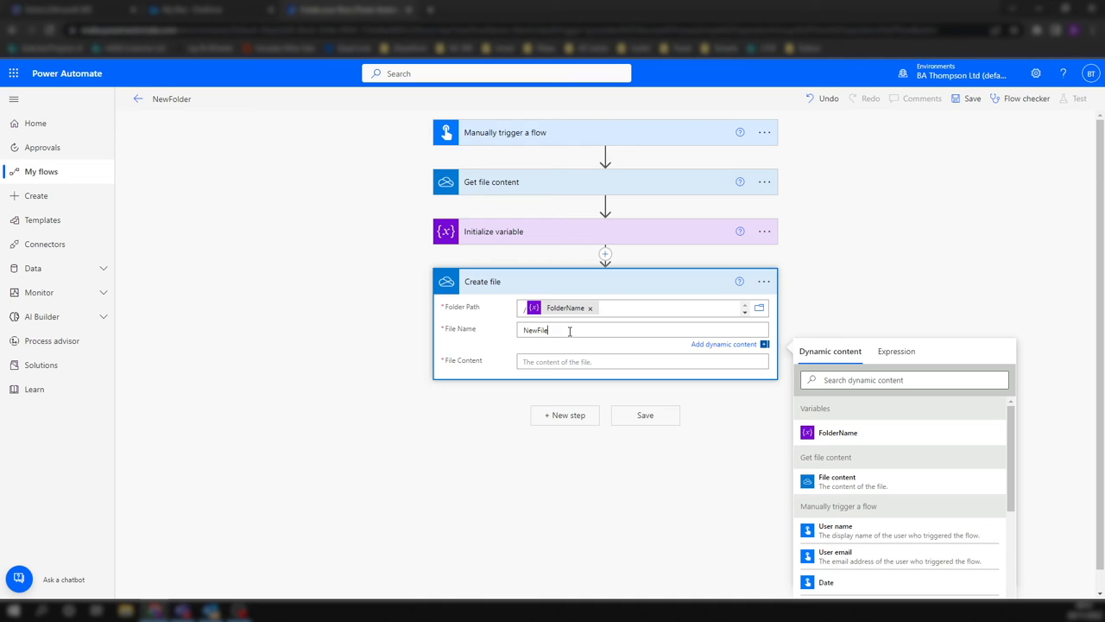
pyautogui.write('.csv')
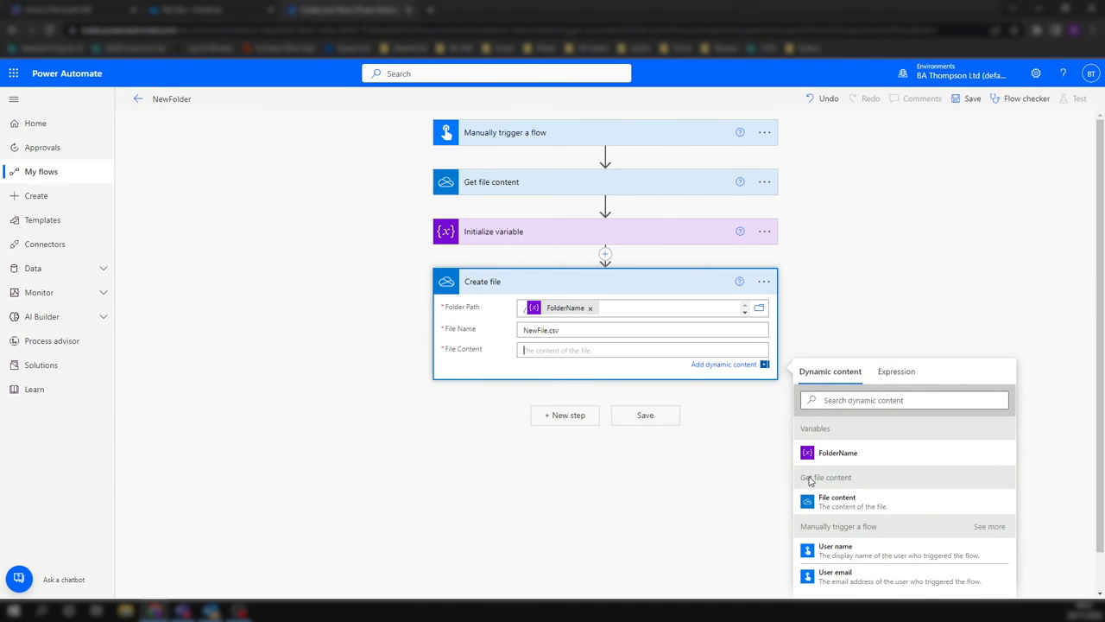
# - Use the fetched File content as the new file's content
pyautogui.click(835, 501)
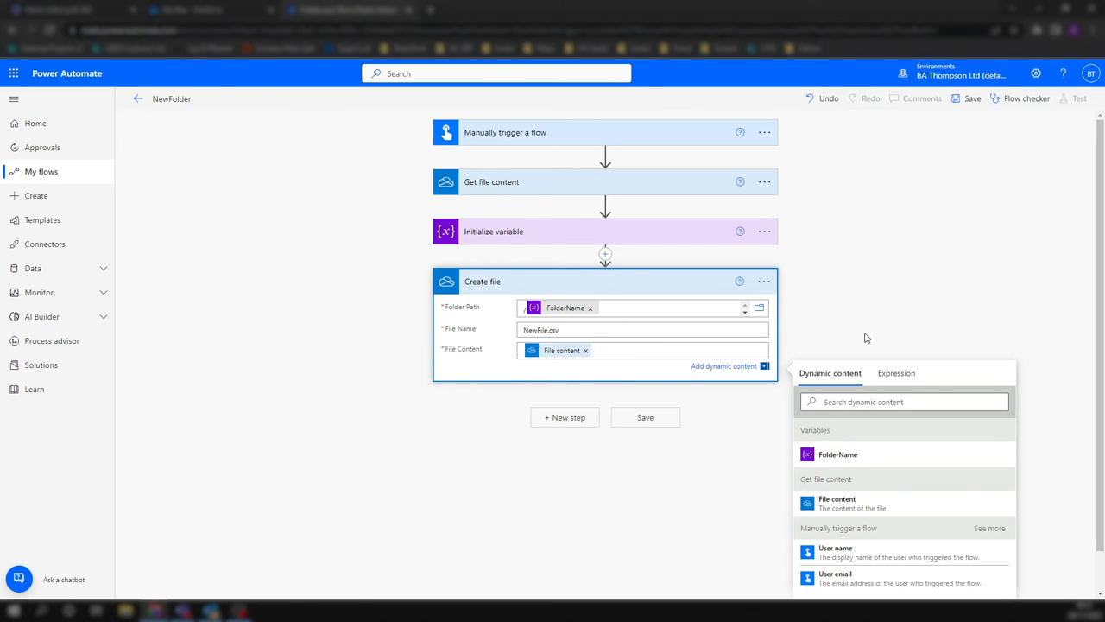
pyautogui.click(587, 380)
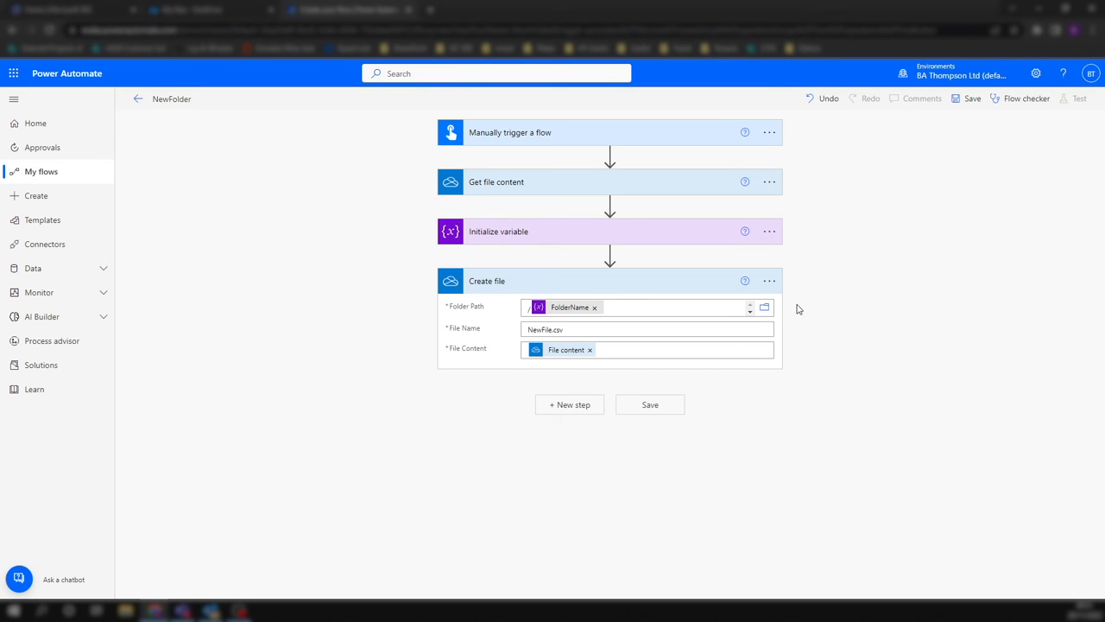
pyautogui.moveTo(684, 376)
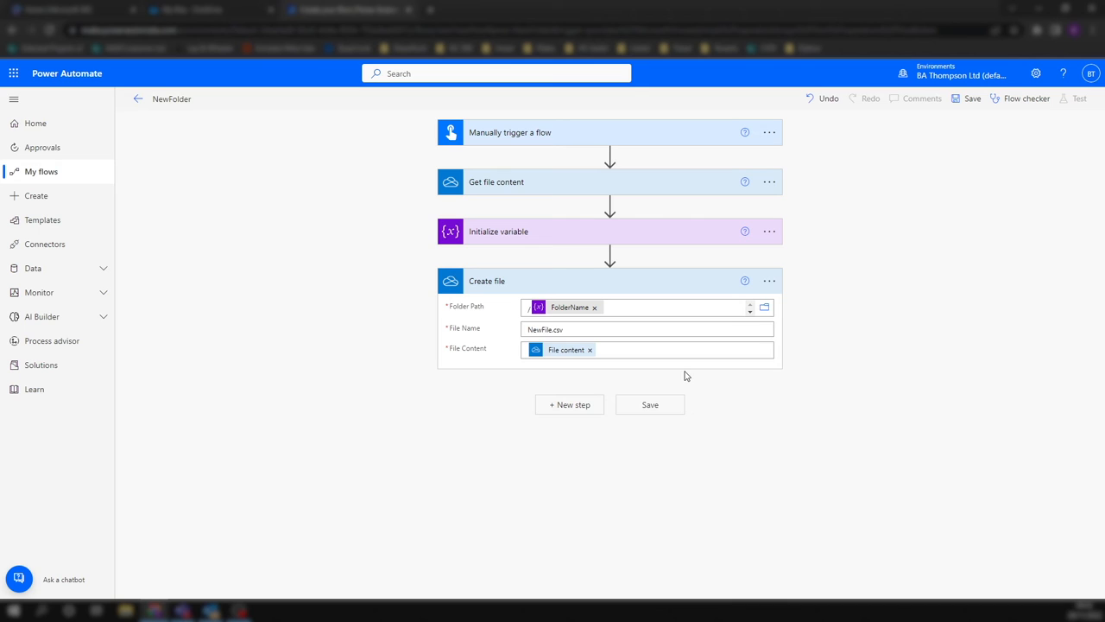
pyautogui.moveTo(659, 435)
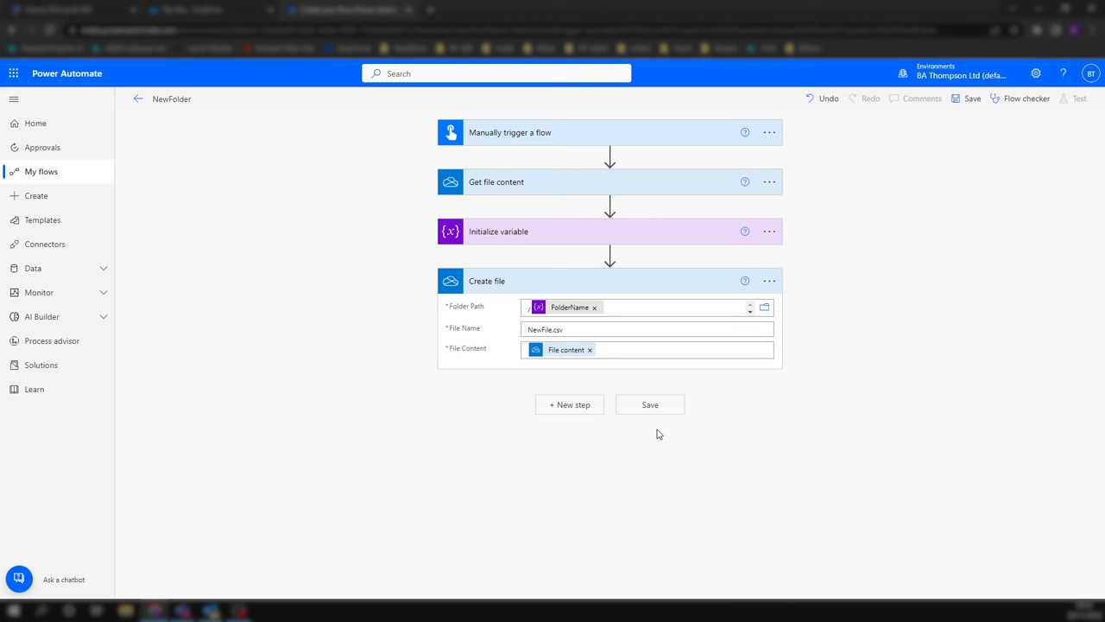
# - Save the NewFolder flow and check the current files in OneDrive
pyautogui.click(649, 404)
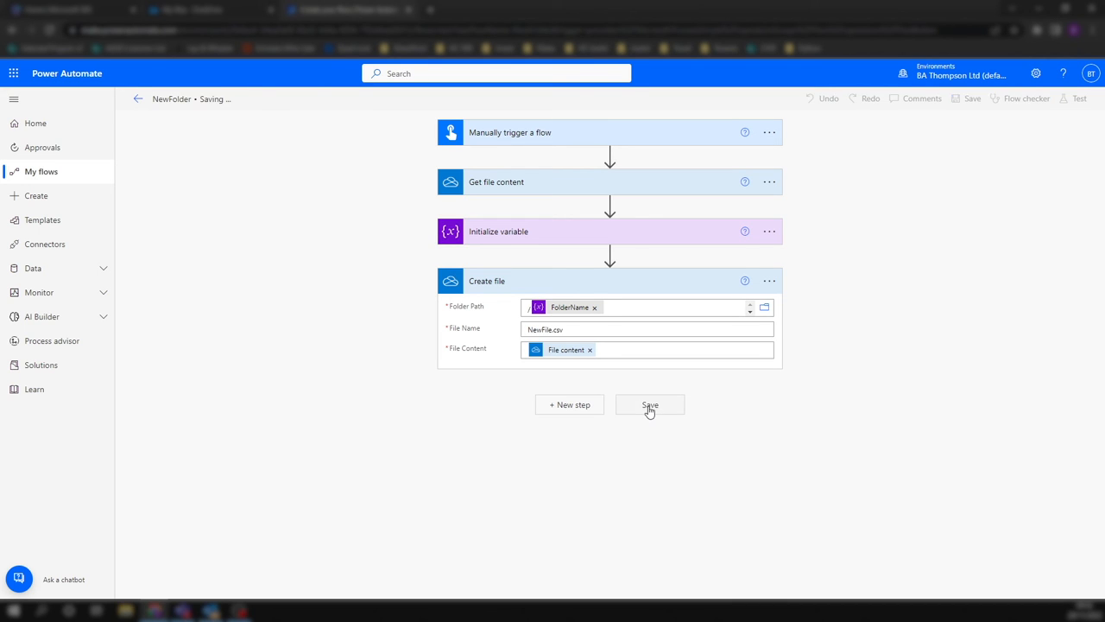
pyautogui.click(650, 404)
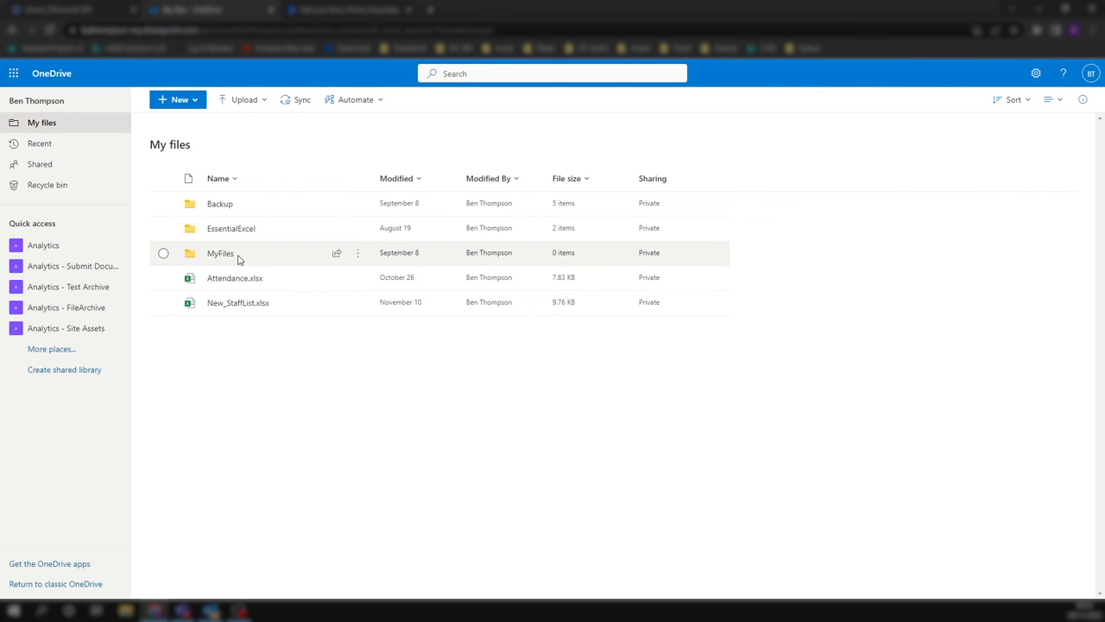
pyautogui.moveTo(242, 259)
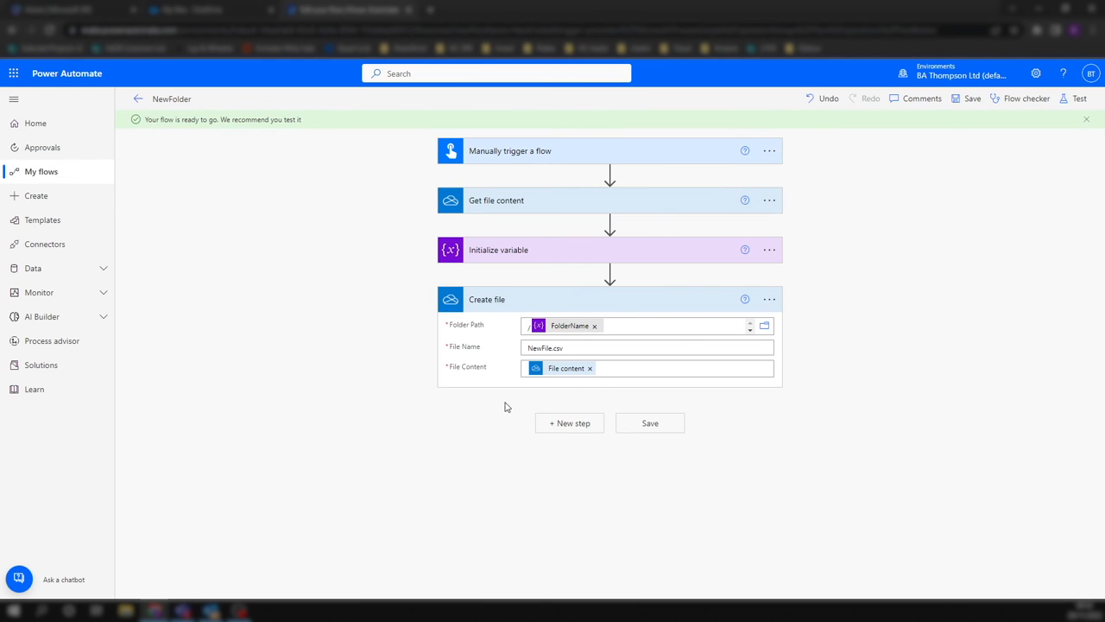
# - Run a manual test of the flow, confirming the OneDrive connection, and watch it complete
pyautogui.click(1078, 97)
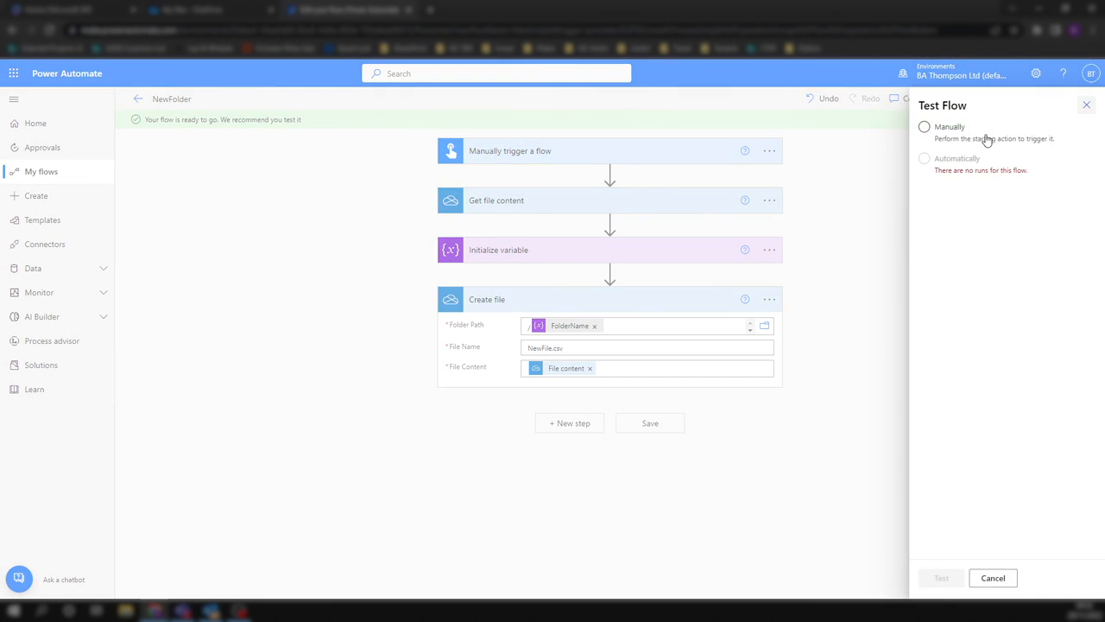
pyautogui.click(923, 126)
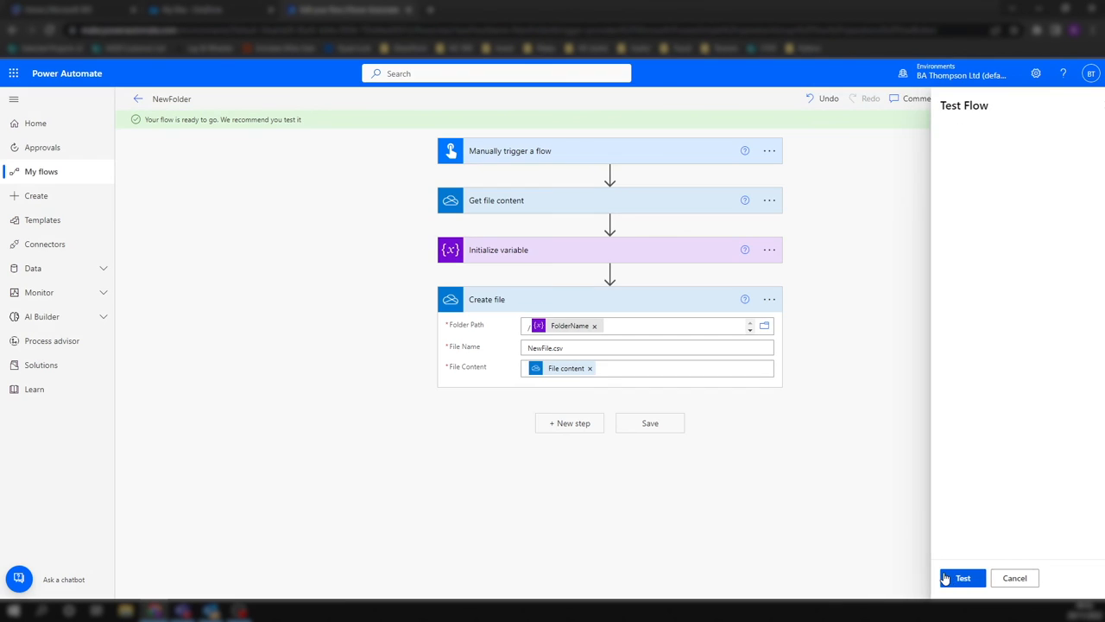
pyautogui.click(963, 577)
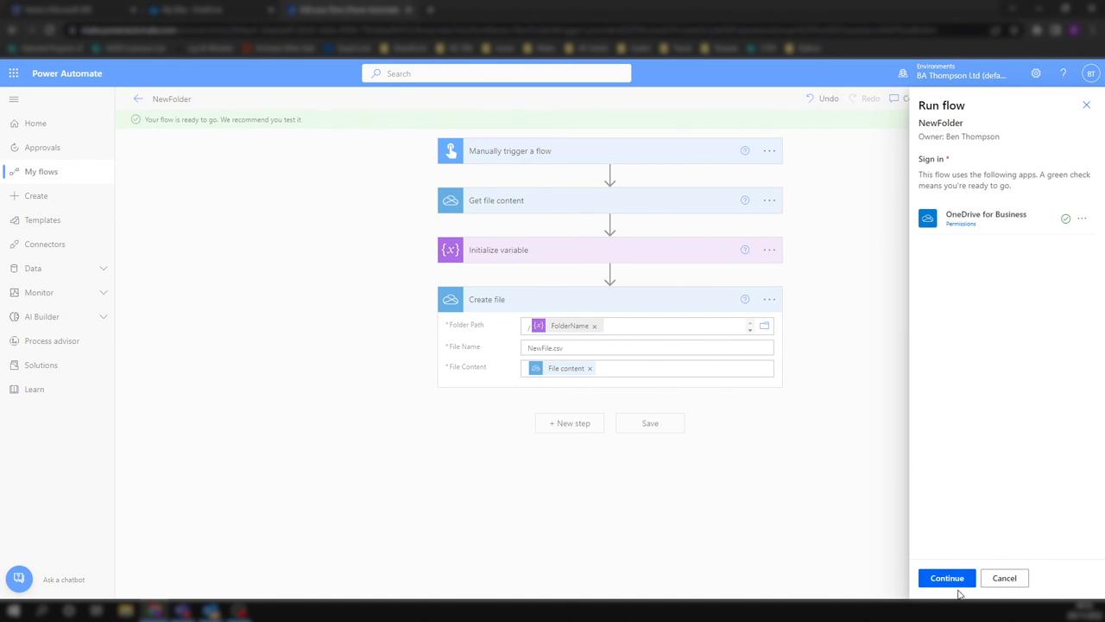
pyautogui.click(946, 577)
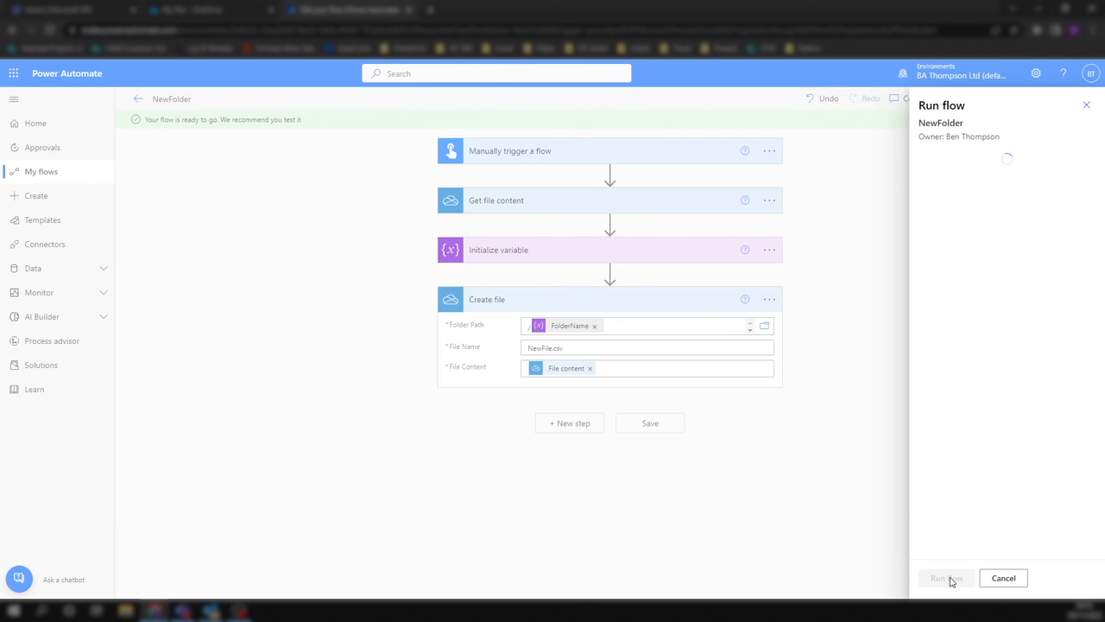
pyautogui.click(1003, 577)
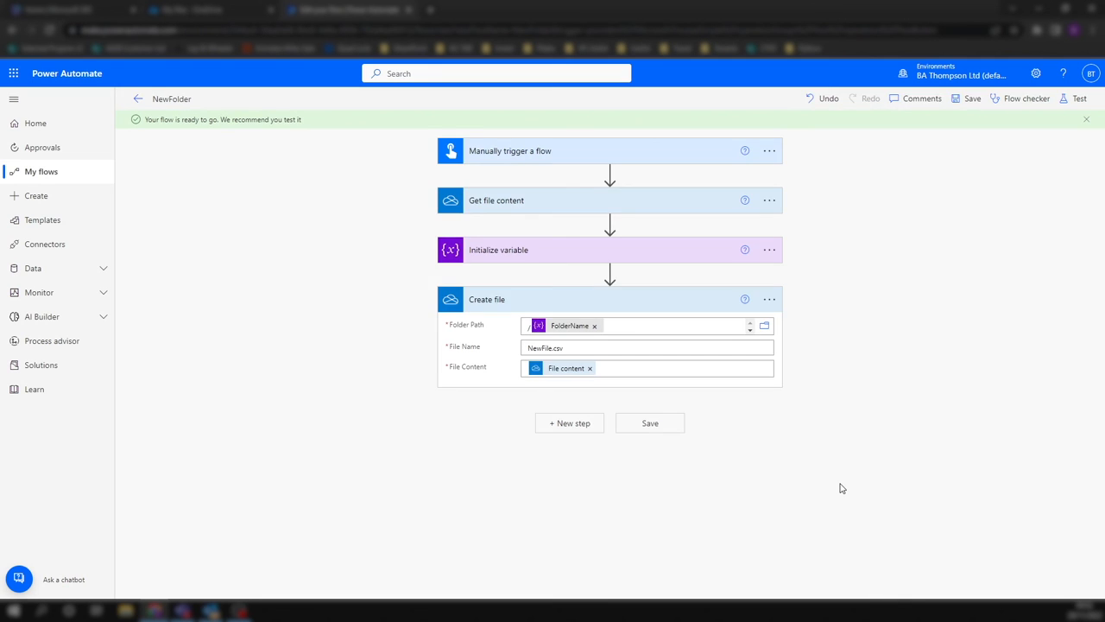
pyautogui.click(1078, 99)
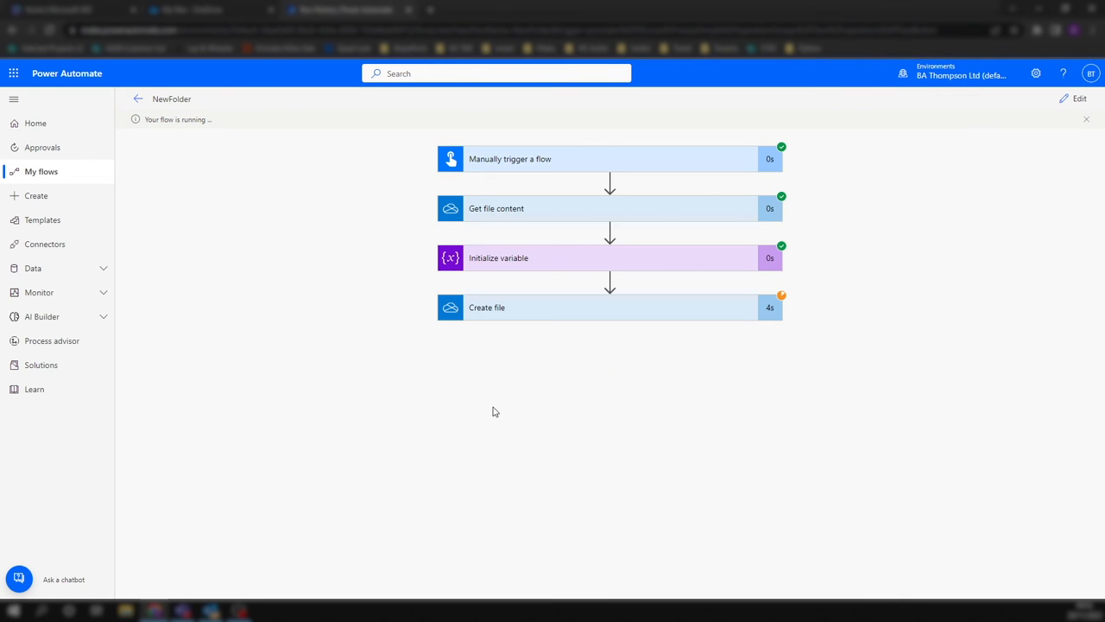
pyautogui.moveTo(784, 314)
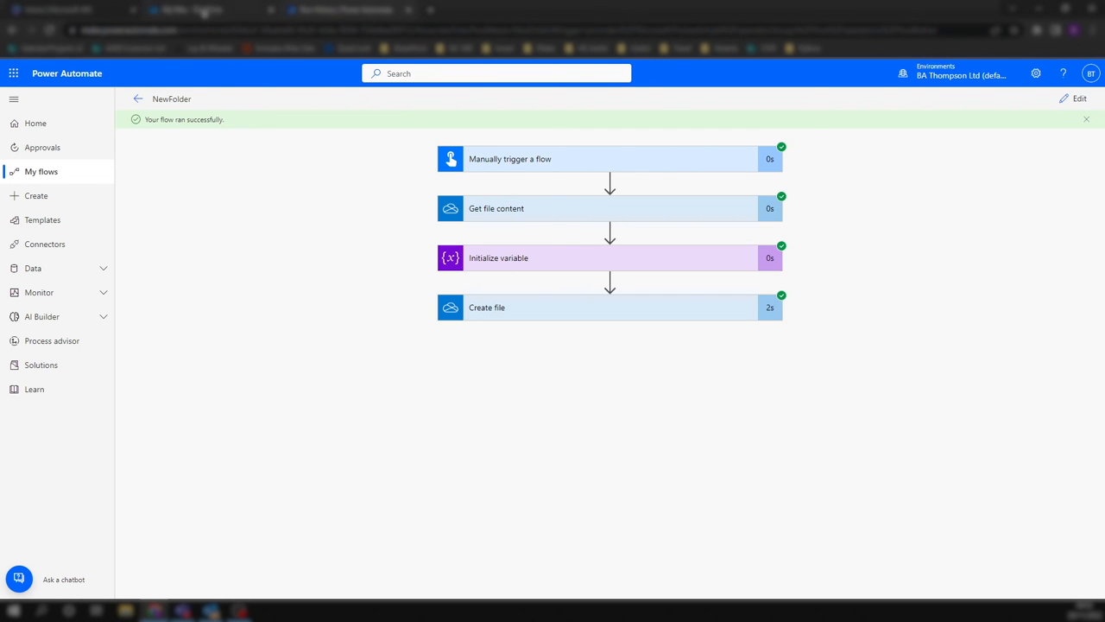
# - Verify the new 20221129 folder with NewFile.csv in OneDrive, then return to My files
pyautogui.click(190, 10)
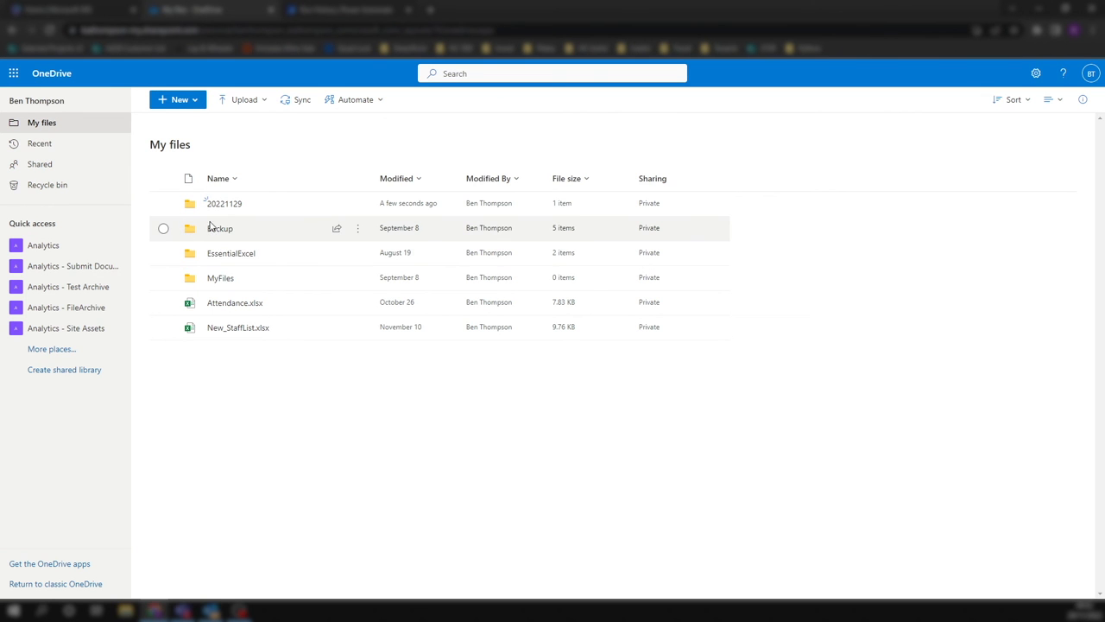
pyautogui.moveTo(223, 204)
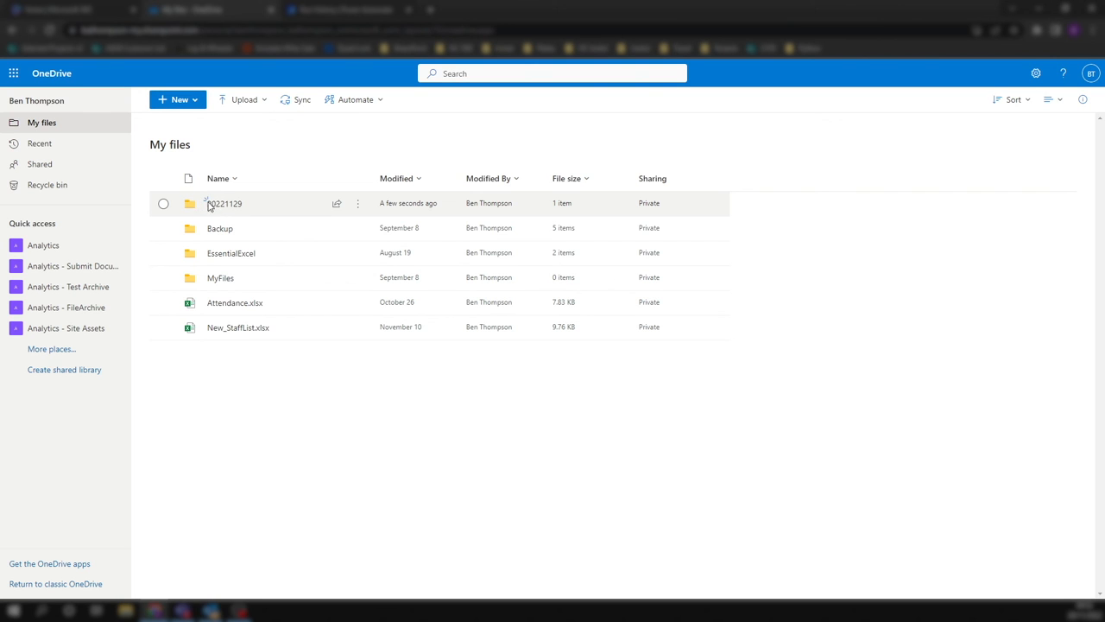
pyautogui.moveTo(239, 218)
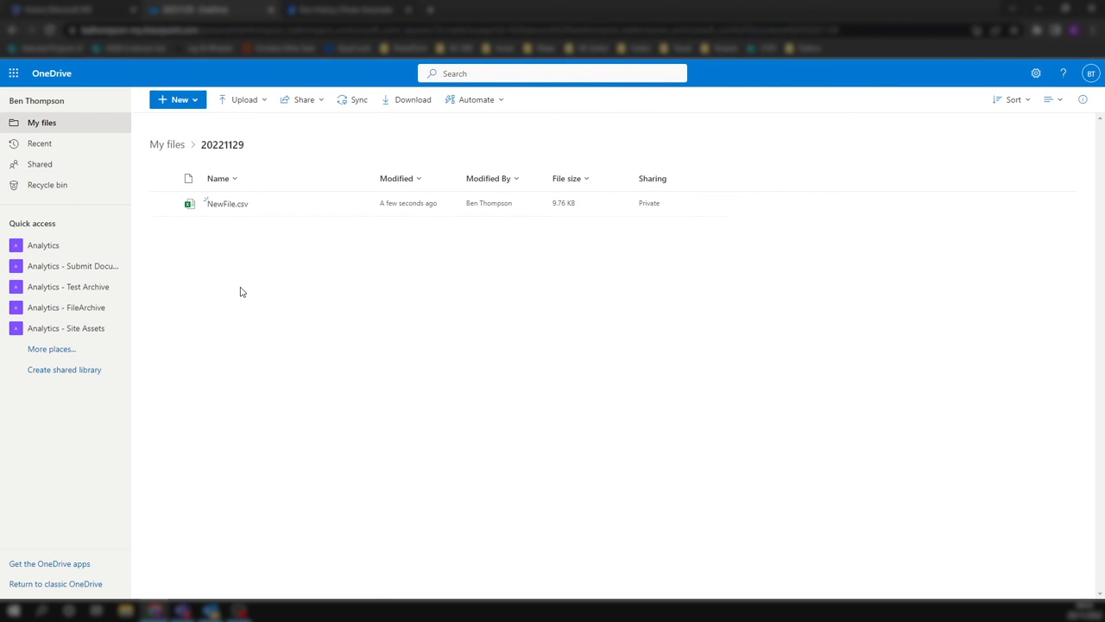
pyautogui.click(165, 145)
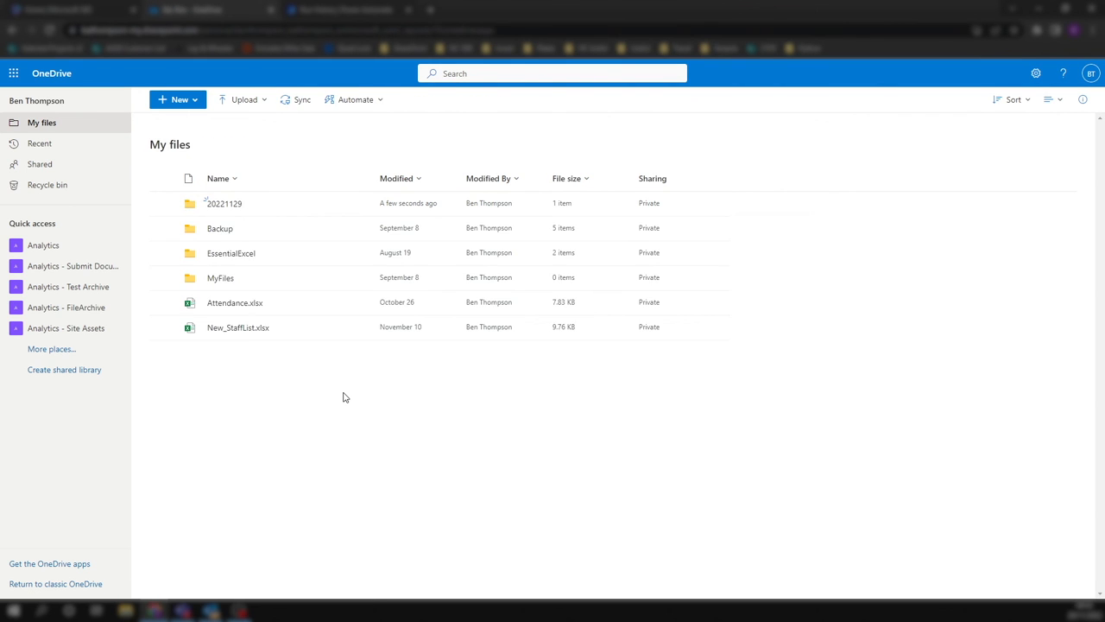